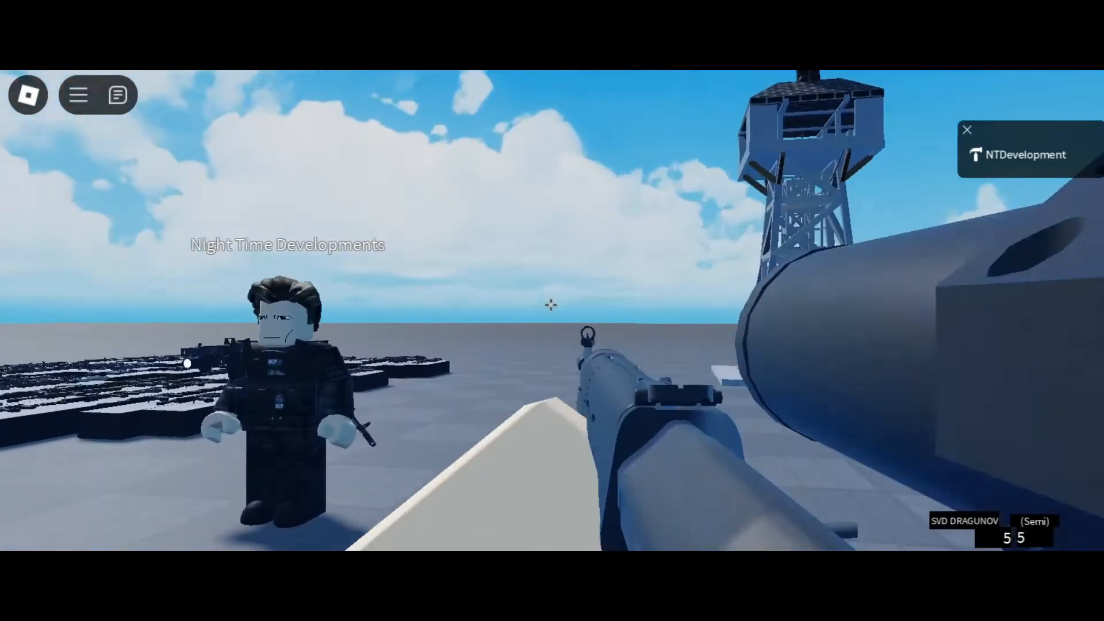
mouse_move(549, 304)
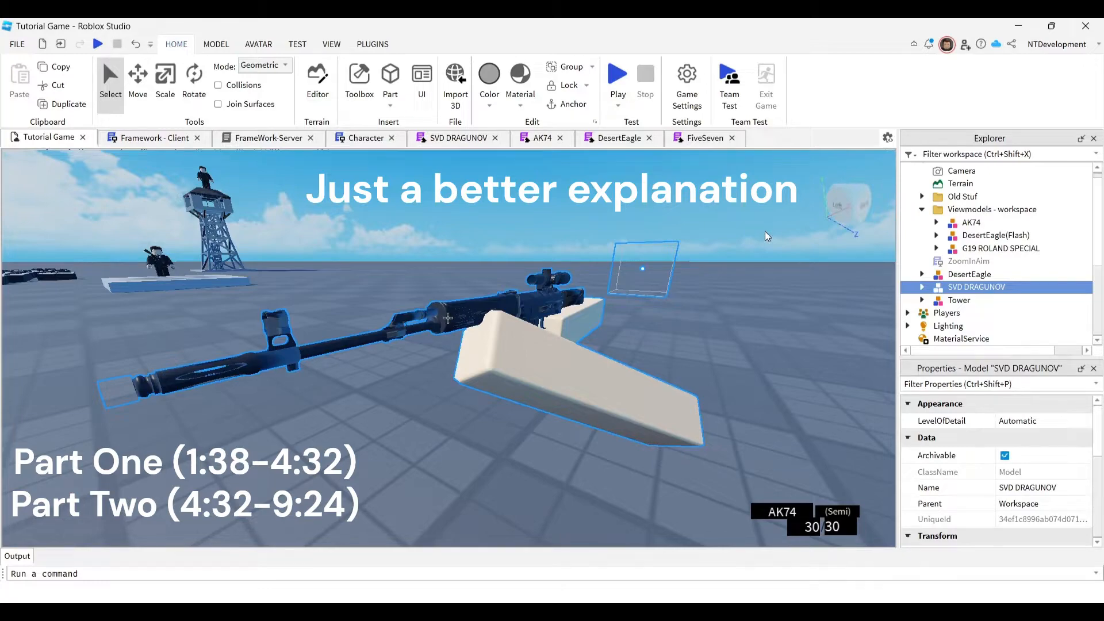
- Insert a LocalScript into StarterPlayerScripts and rename it 'ZoomInAim'
scroll("down", 3)
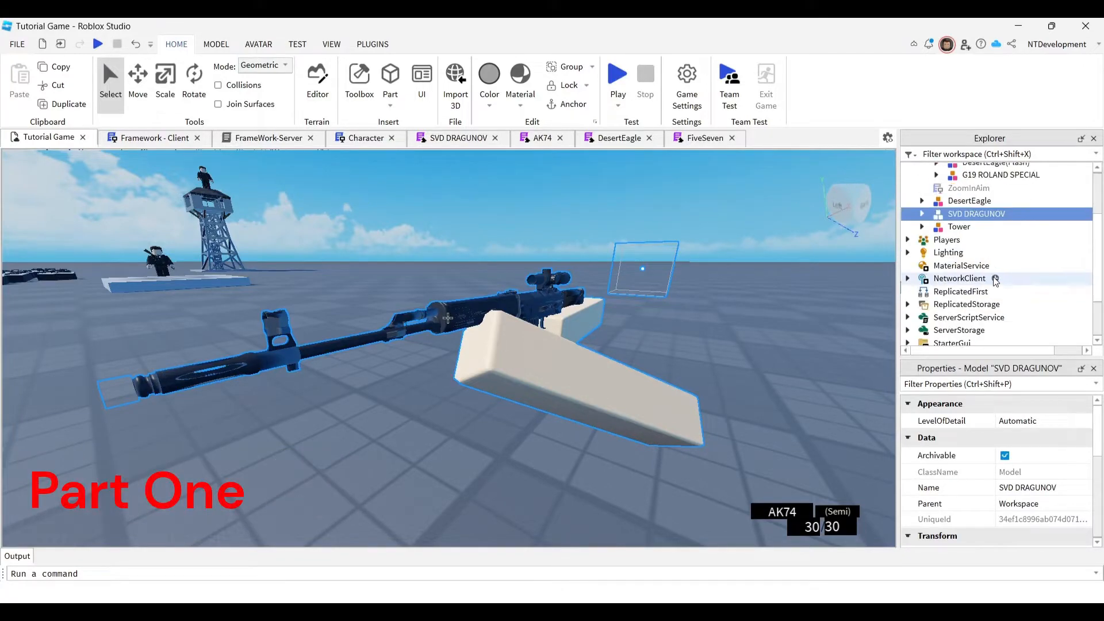
scroll("down", 3)
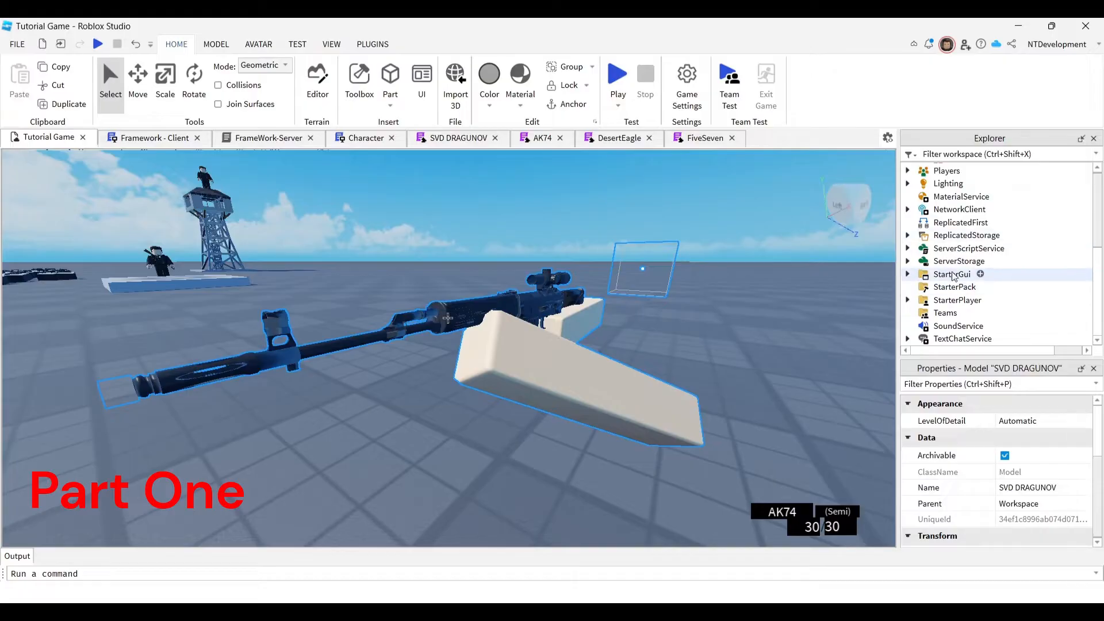
left_click(907, 300)
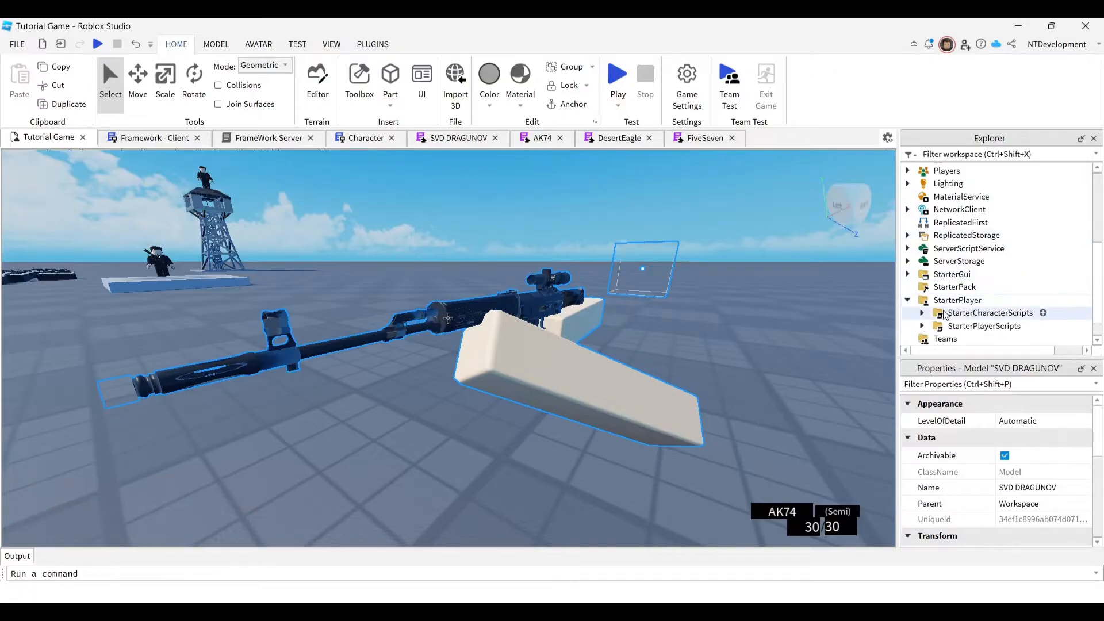
left_click(922, 326)
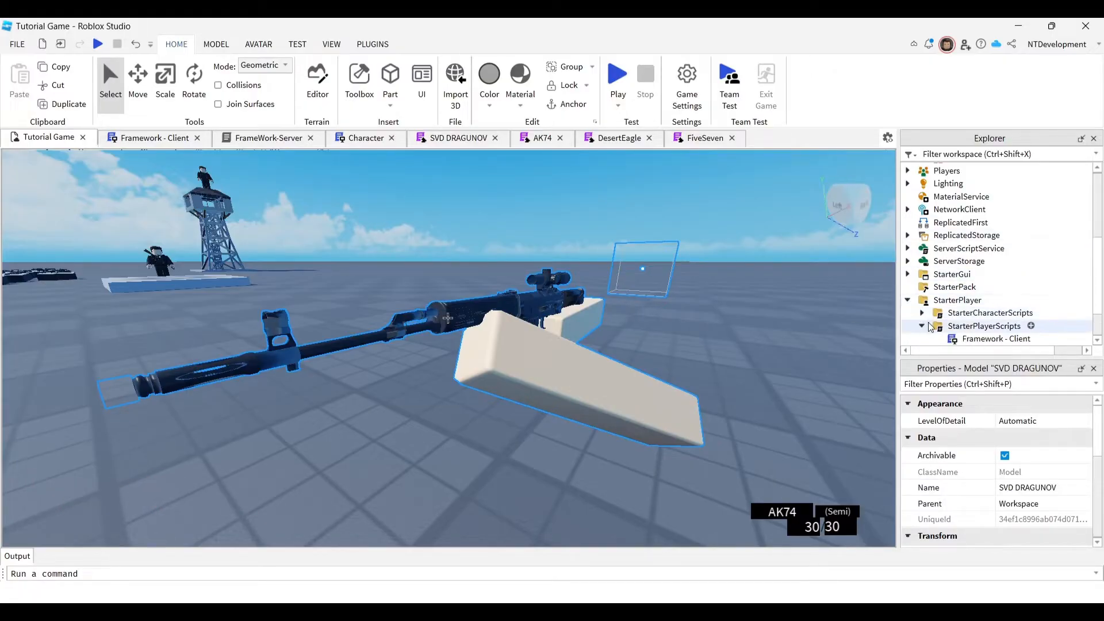
left_click(1030, 325)
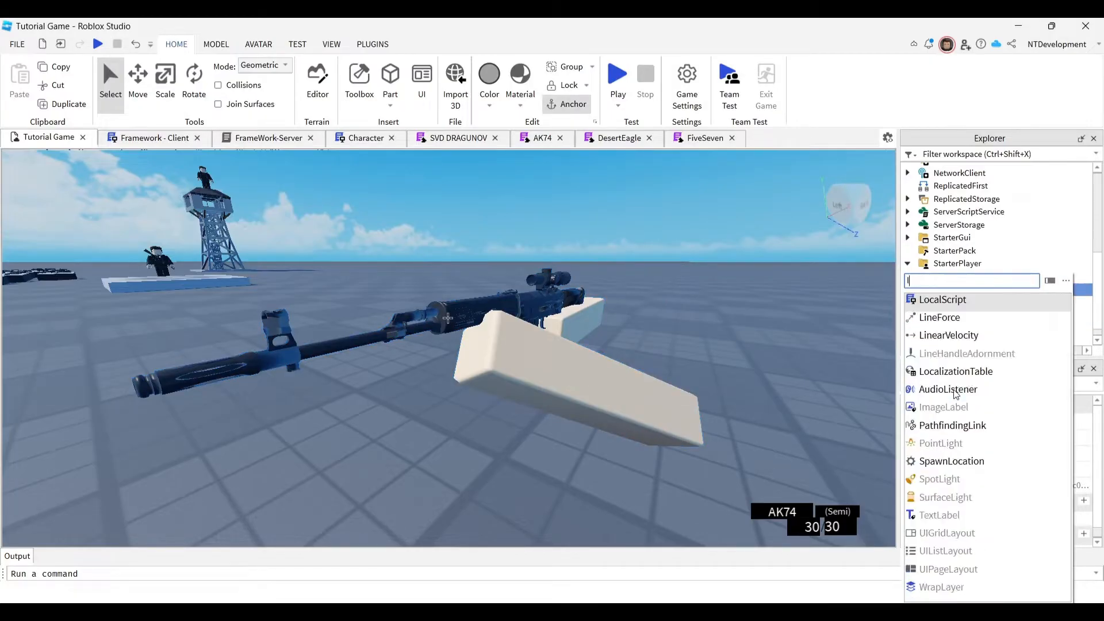
type("lo")
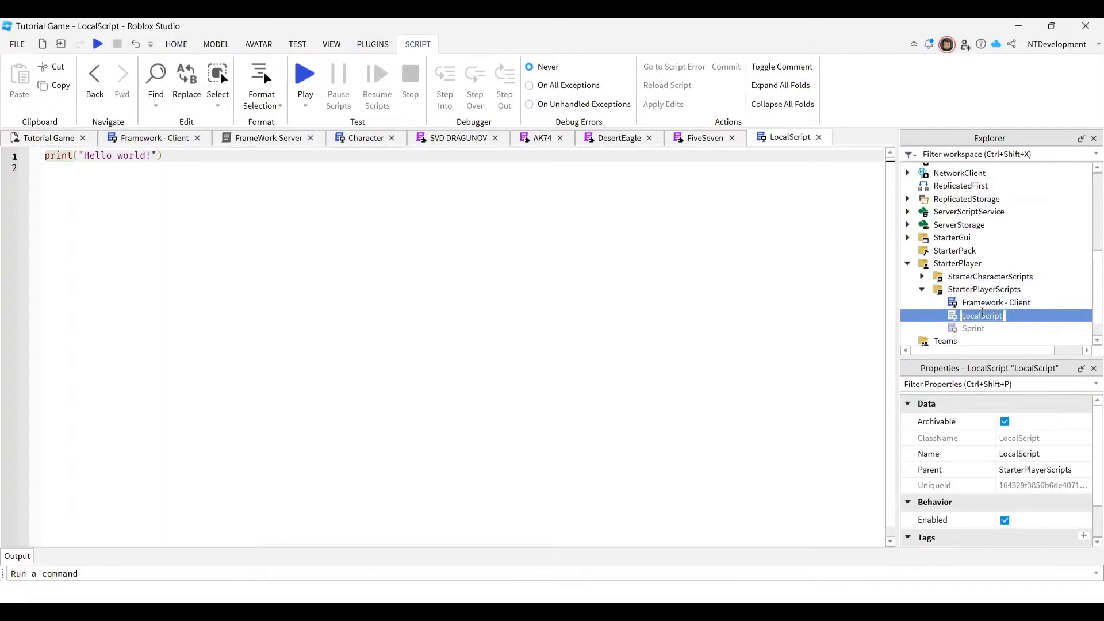
type("Zoomin")
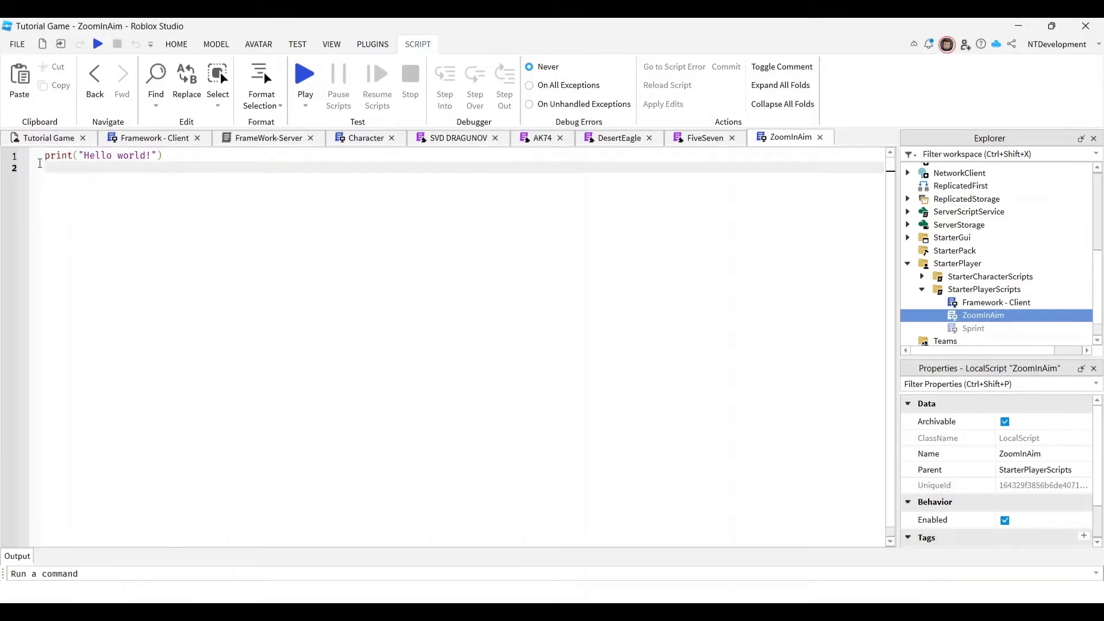
- Copy the ZoomInCode from the Google Doc into the ZoomInAim script, replacing the print line
key("ctrl+a")
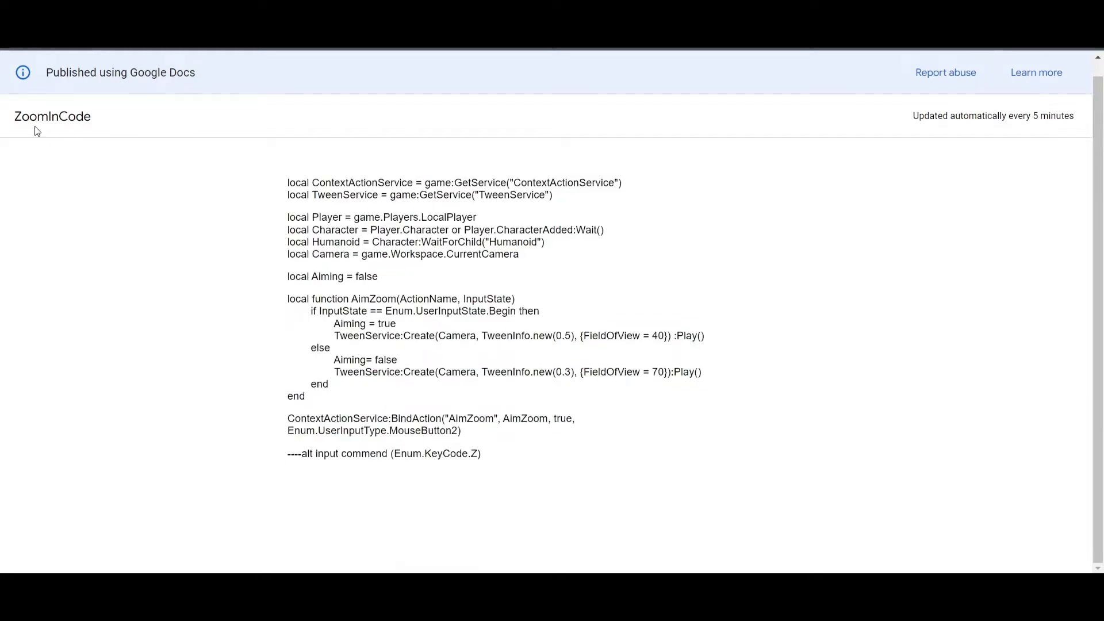
key("ctrl+a")
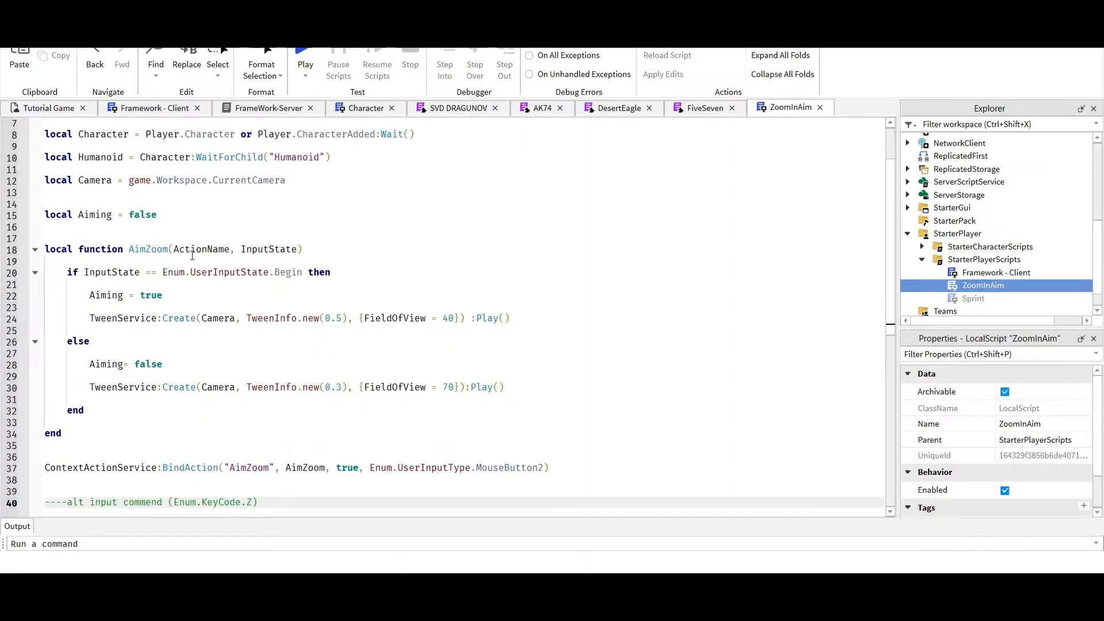
mouse_move(262, 270)
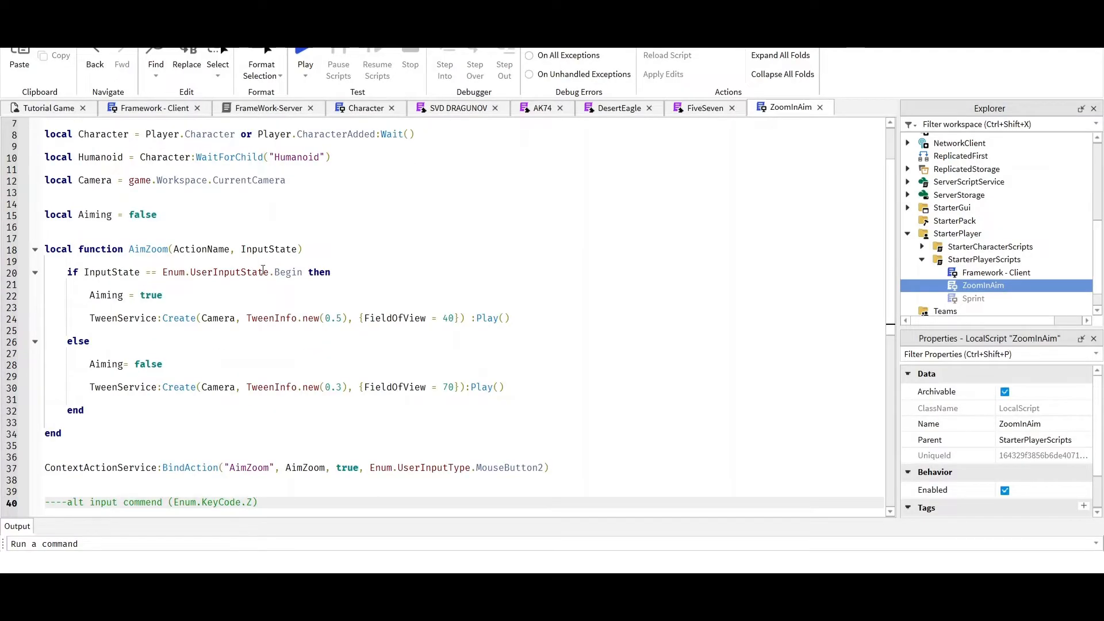
left_click(258, 502)
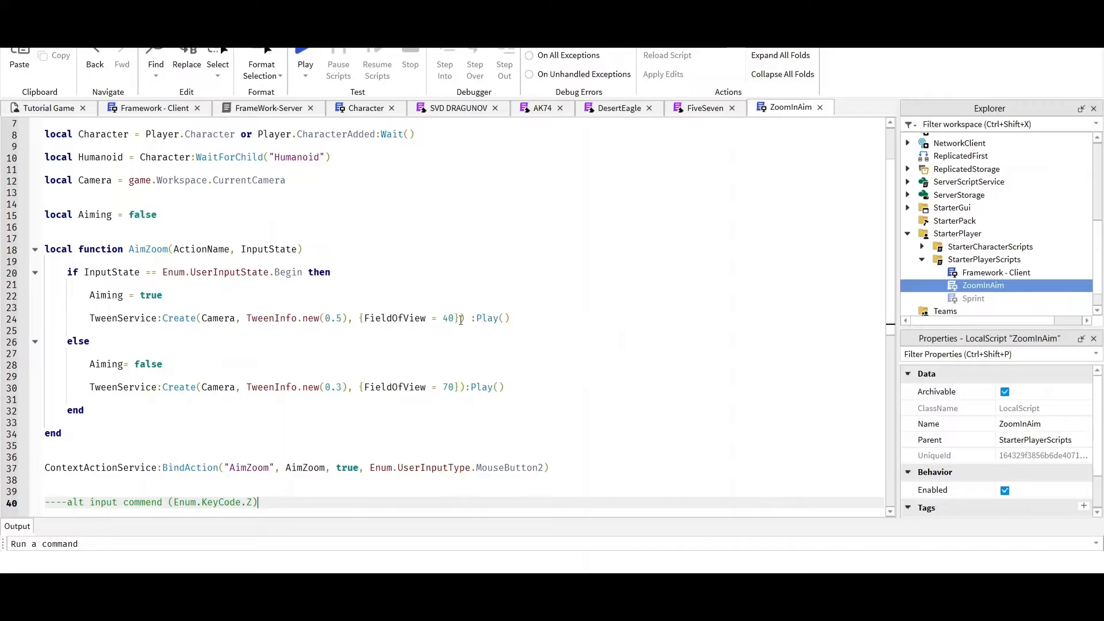
mouse_move(451, 317)
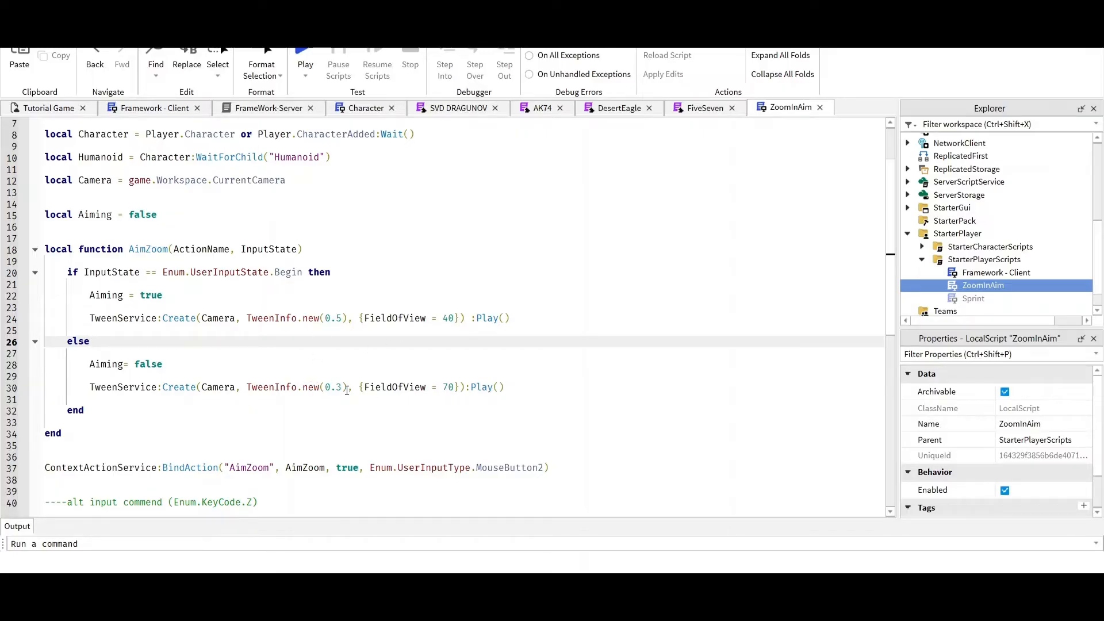
- Review the BindAction line in ZoomInAim and switch back to the Tutorial Game scene
scroll("down", 3)
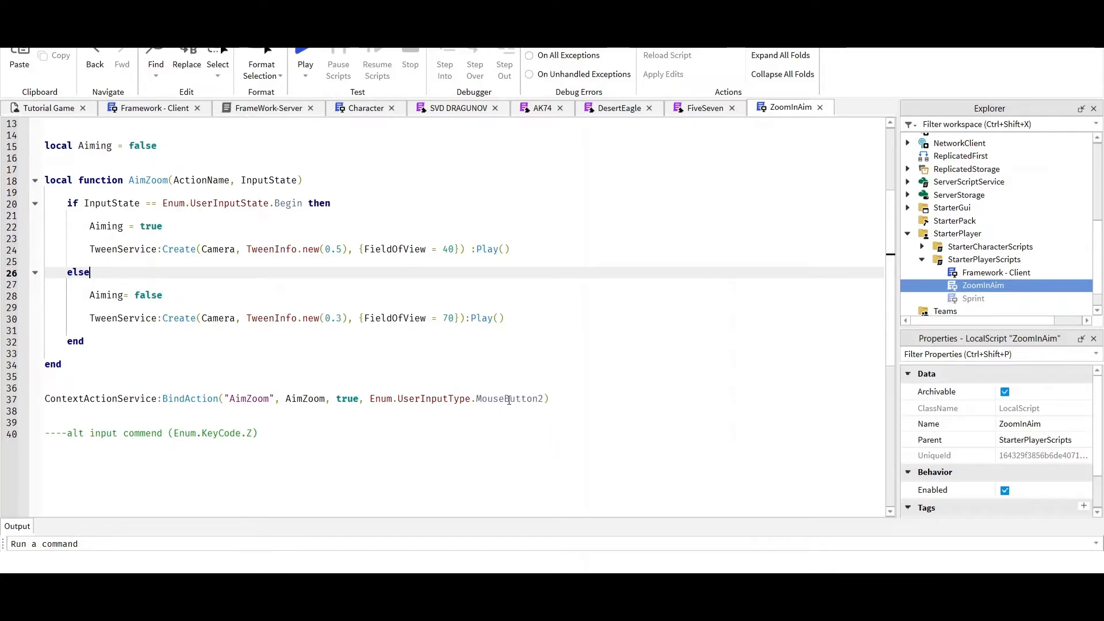
mouse_move(510, 398)
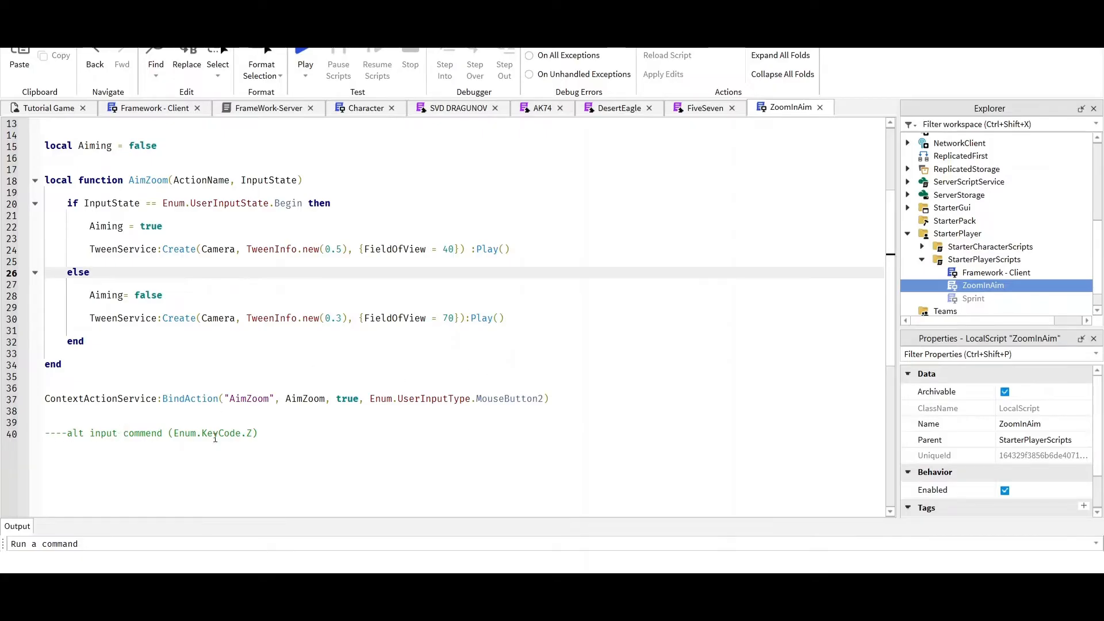
left_click(89, 273)
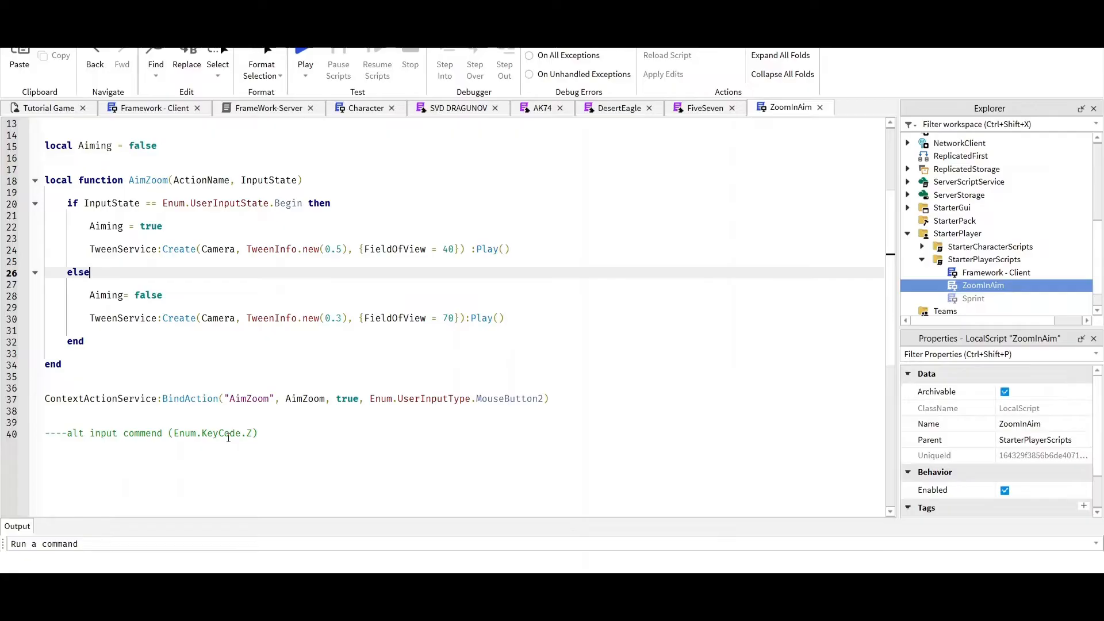
mouse_move(460, 417)
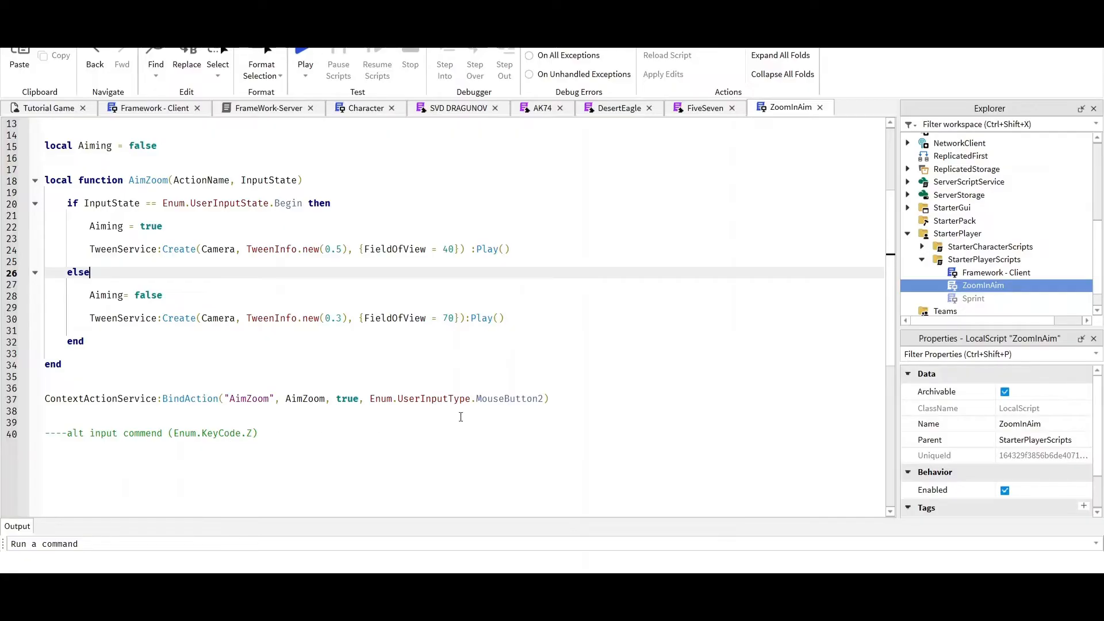
mouse_move(501, 377)
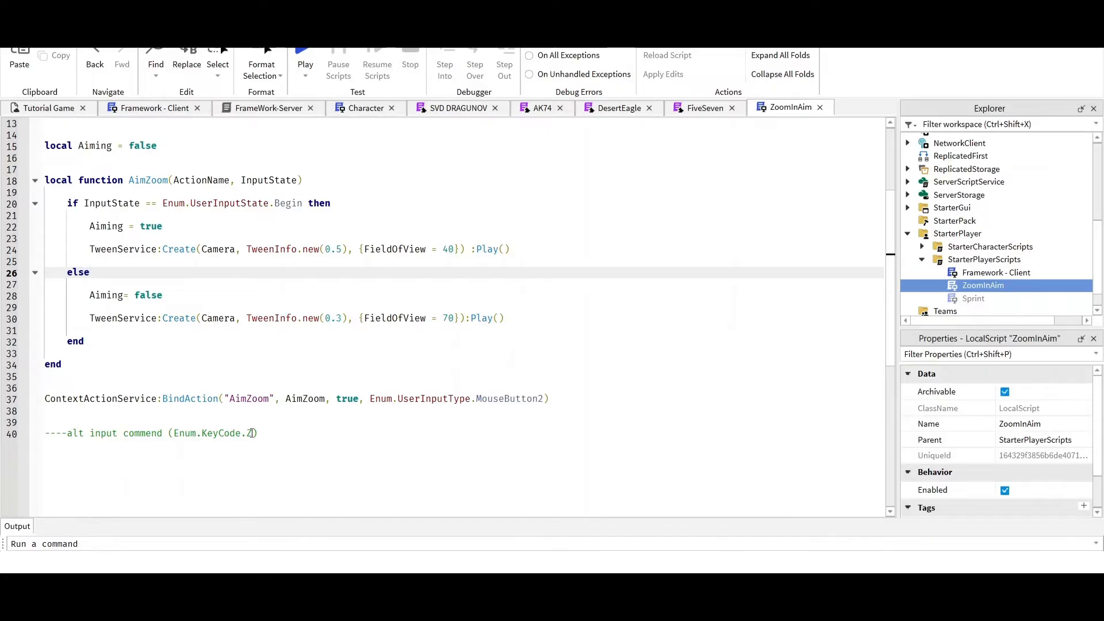
left_click_drag(175, 433, 254, 433)
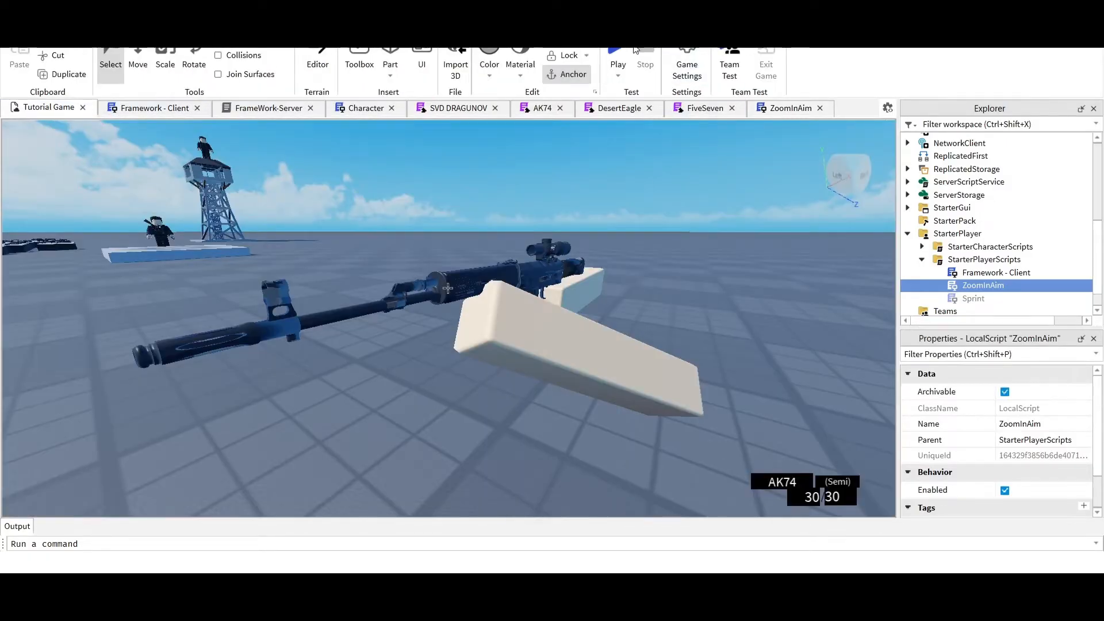
- Run a play test with the SVD Dragunov to try right-click aim zoom
left_click(616, 63)
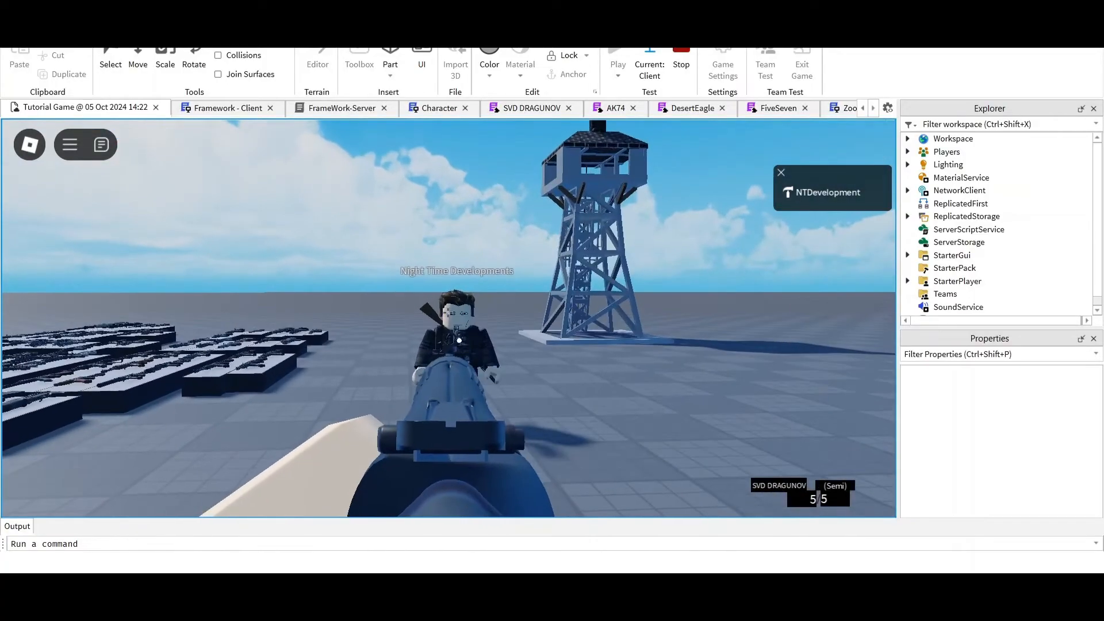
left_click(458, 338)
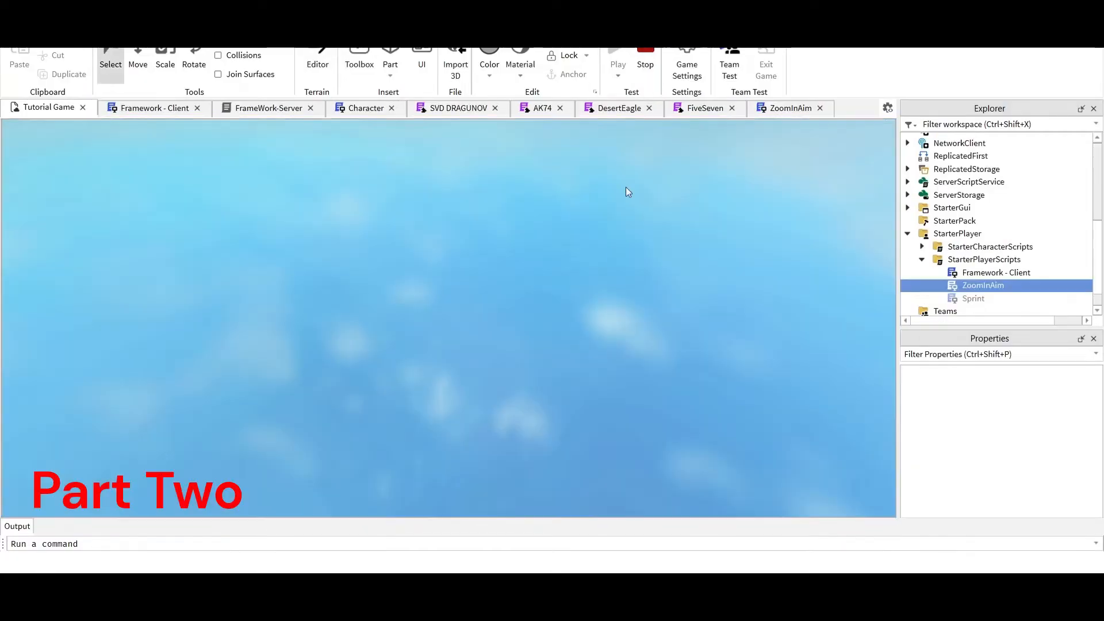
left_click(617, 51)
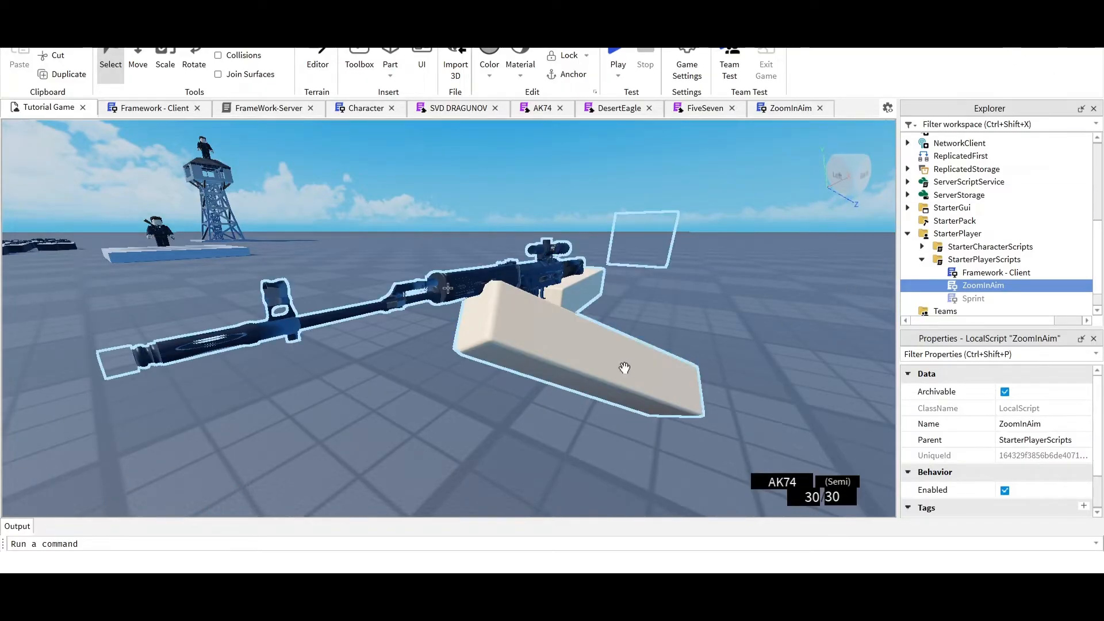
mouse_move(507, 261)
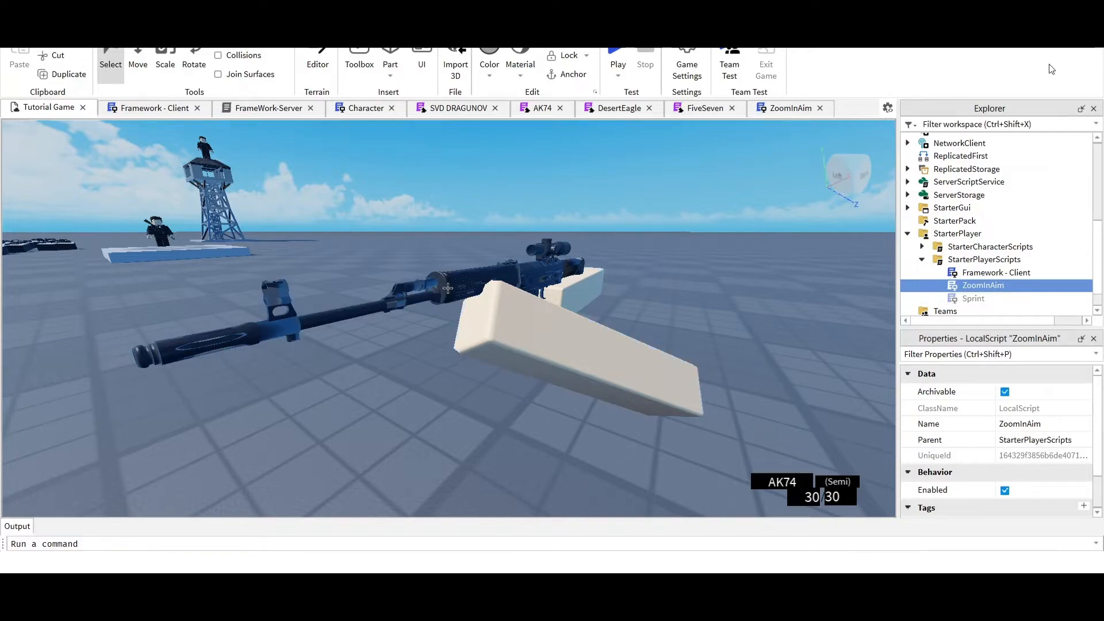
mouse_move(628, 84)
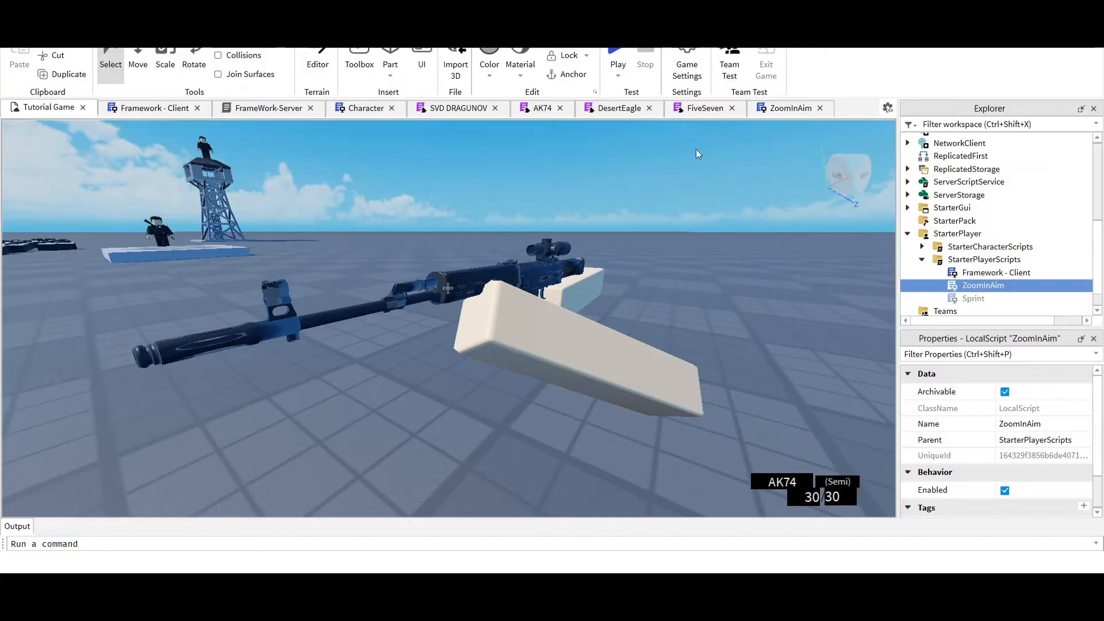
mouse_move(674, 336)
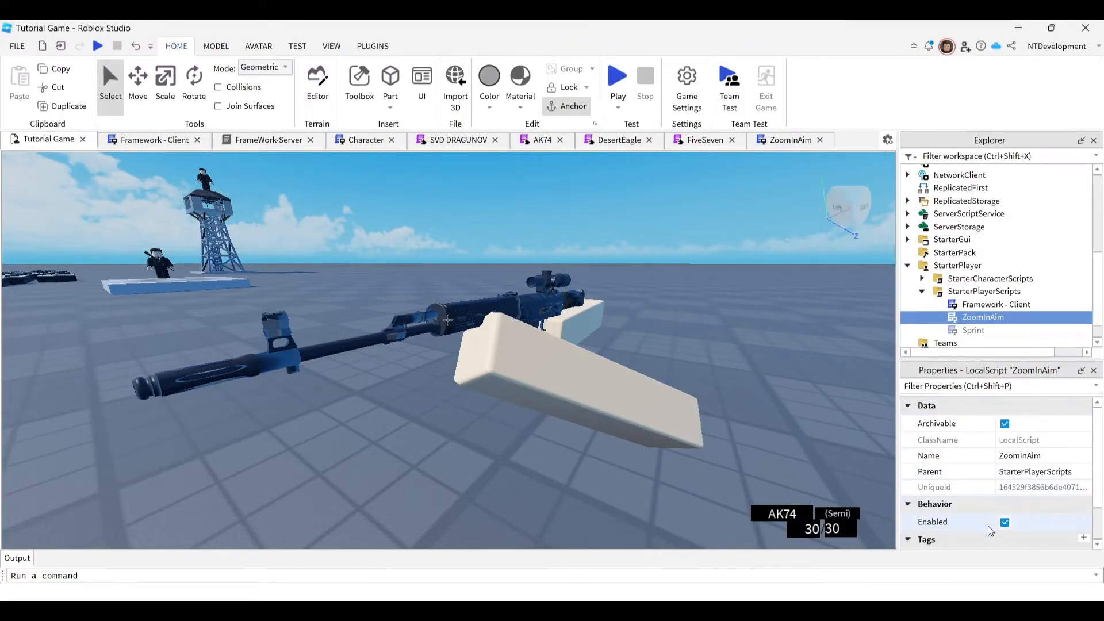
- Uncheck Enabled on ZoomInAim so it no longer runs, and return to the CustomZoomInCode page
left_click(1004, 522)
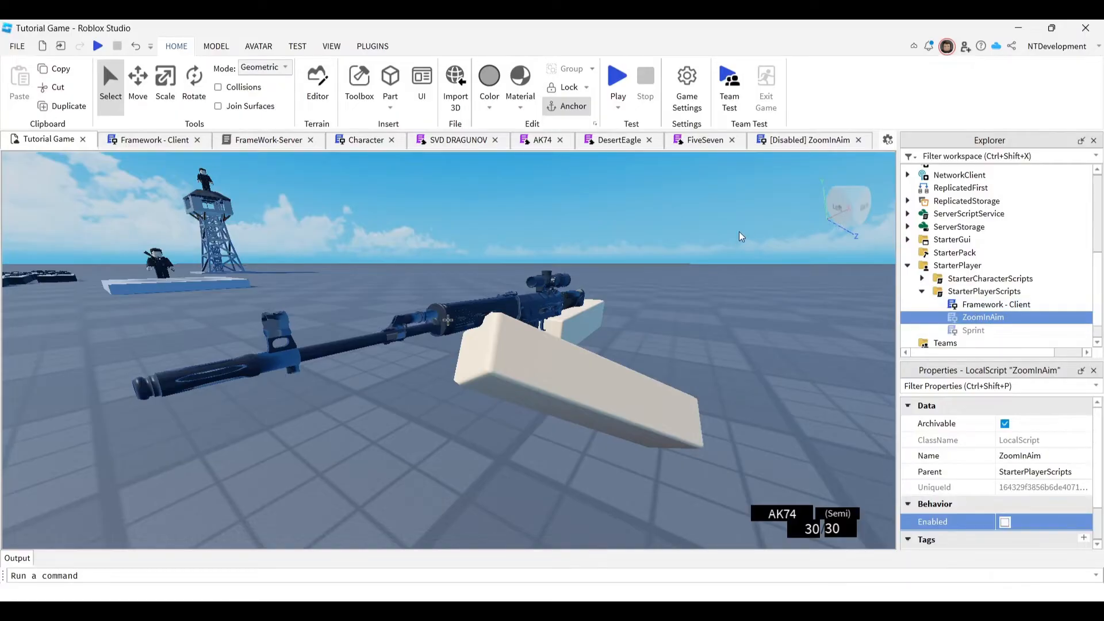
mouse_move(813, 203)
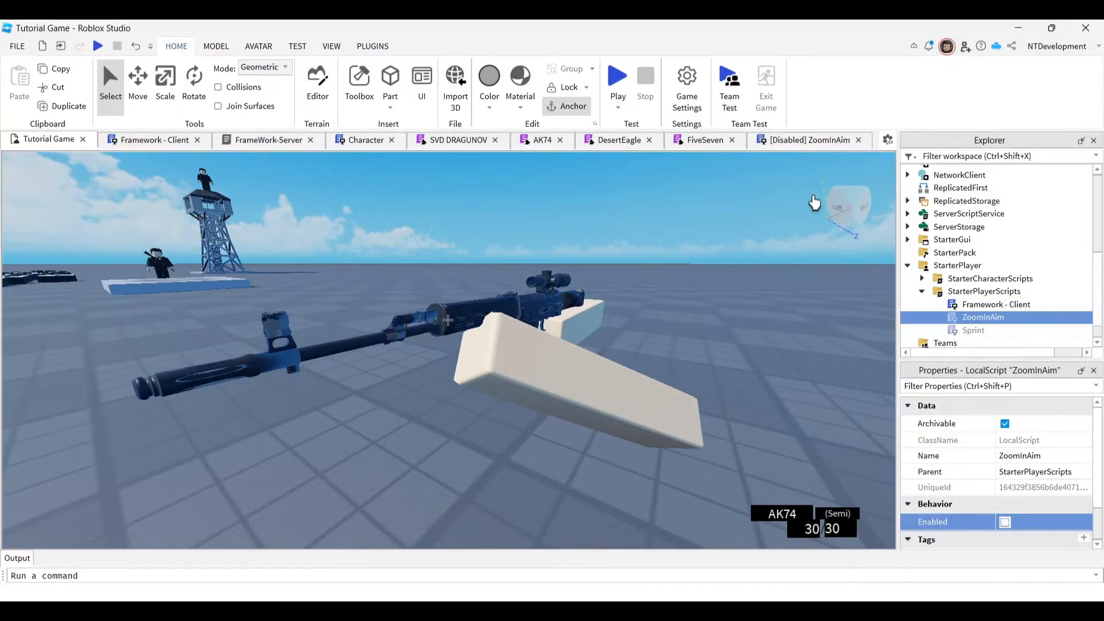
left_click(857, 139)
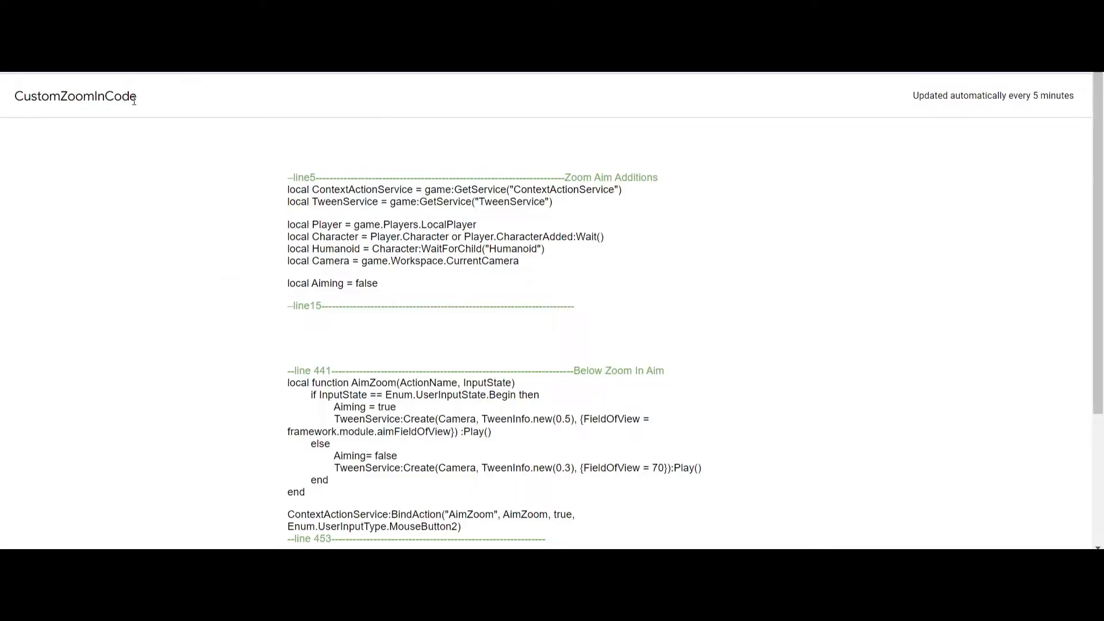
mouse_move(467, 190)
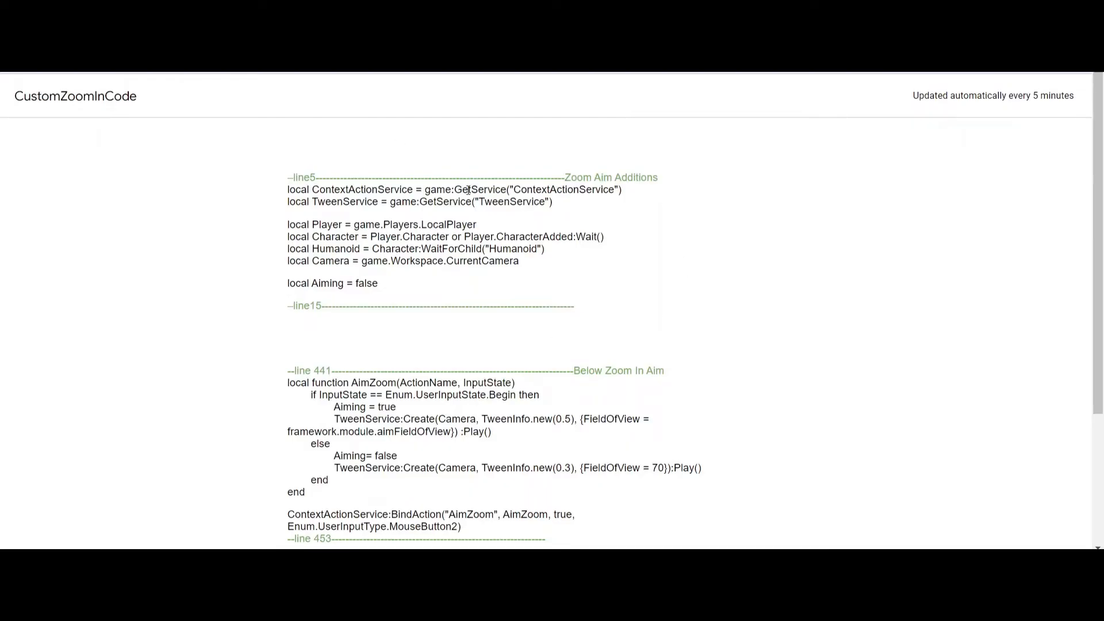
- Select the Zoom Aim Additions declarations from --line5 through --line15 for copying
scroll("down", 3)
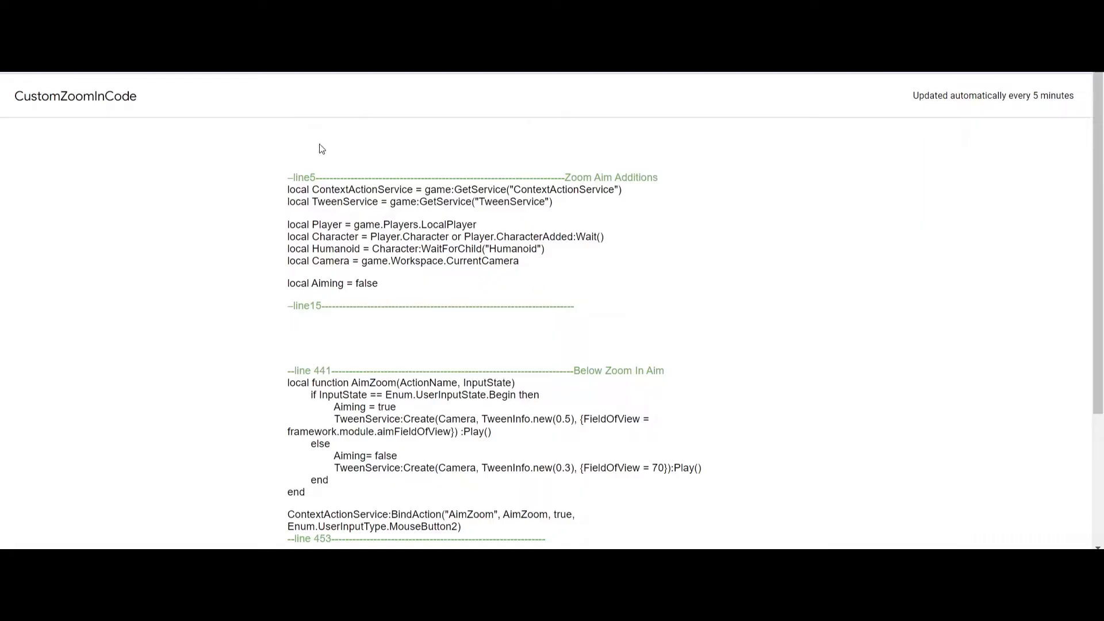
mouse_move(316, 301)
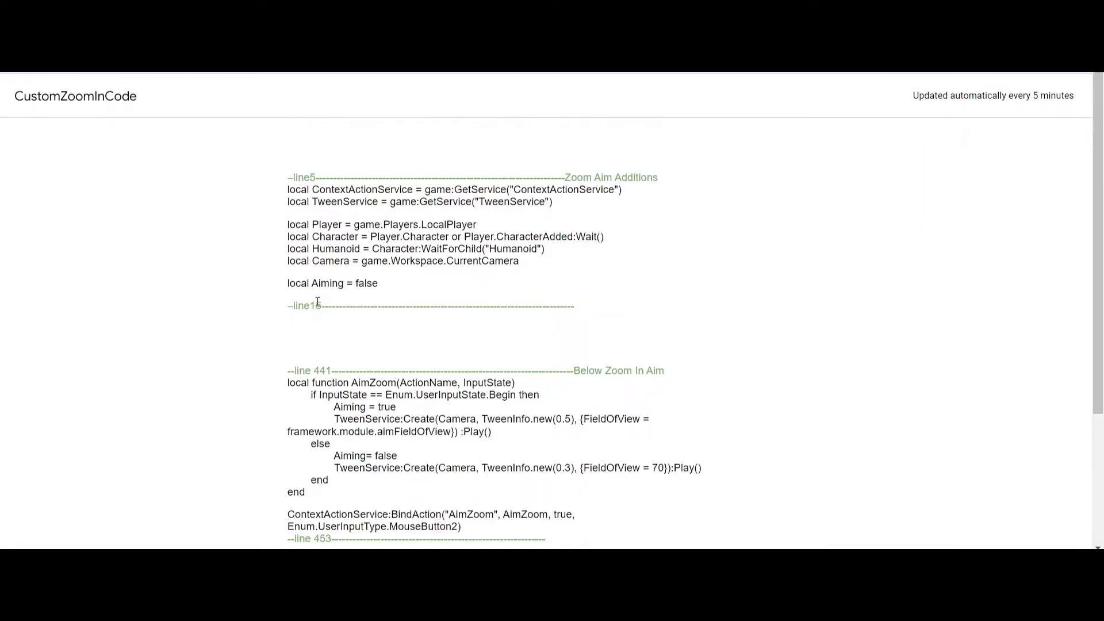
left_click_drag(289, 177, 573, 305)
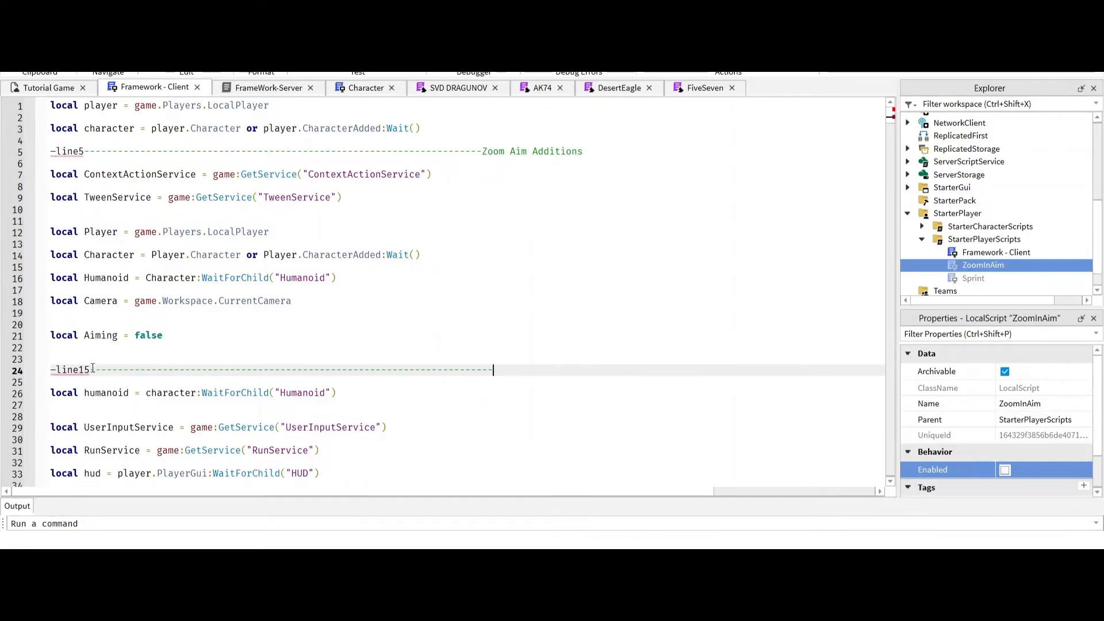
- Delete the 'line15' label and the extra dashes from the divider comment in Framework - Client
double_click(72, 369)
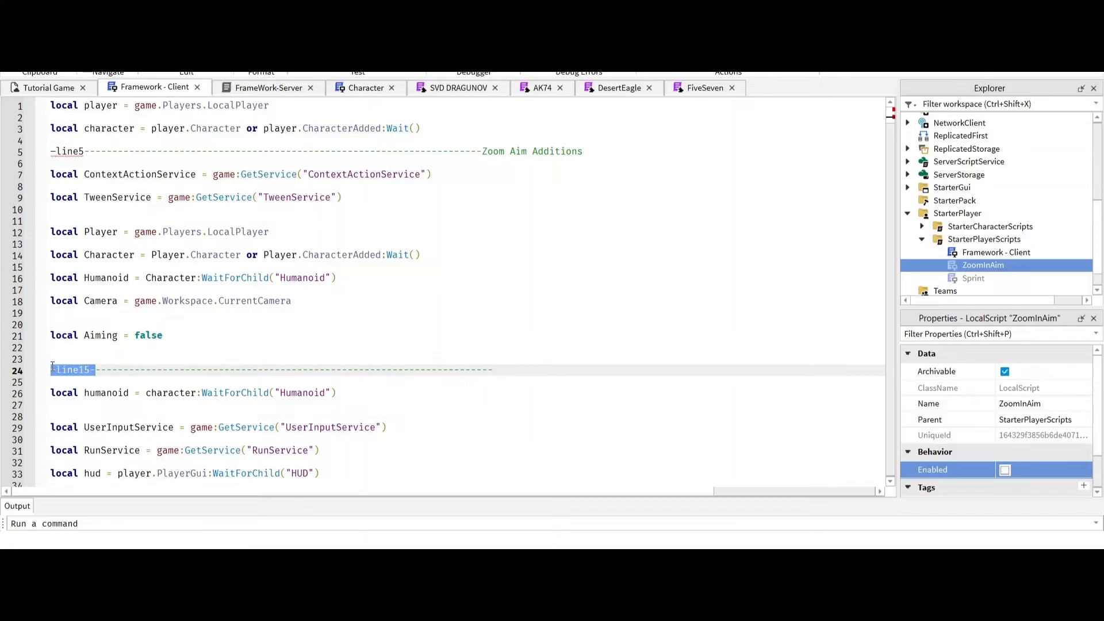
key("Delete")
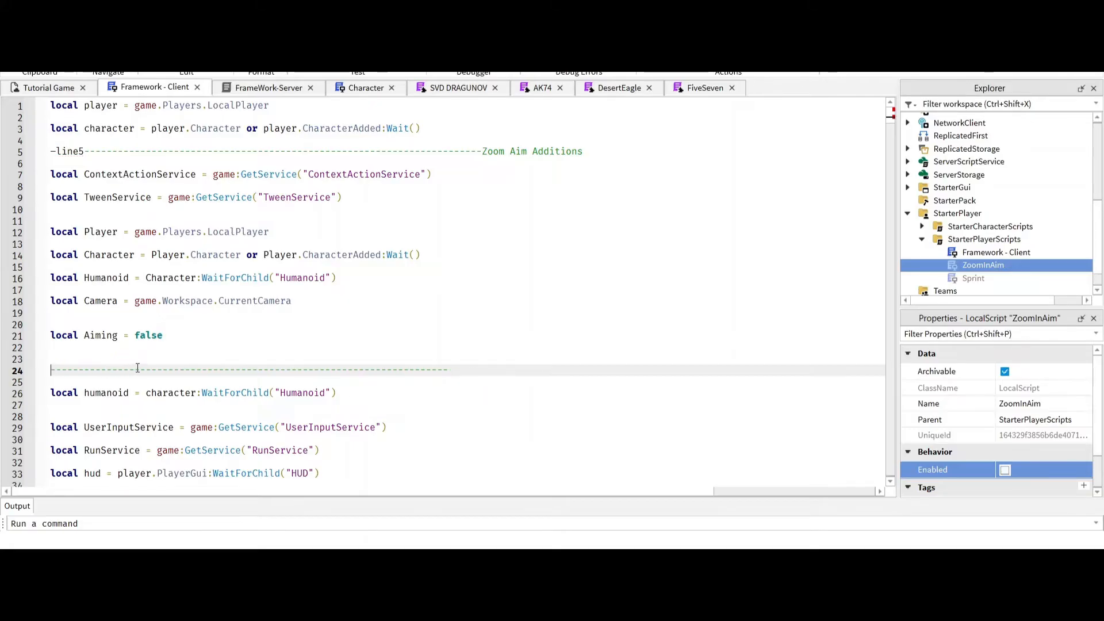
left_click_drag(88, 370, 448, 371)
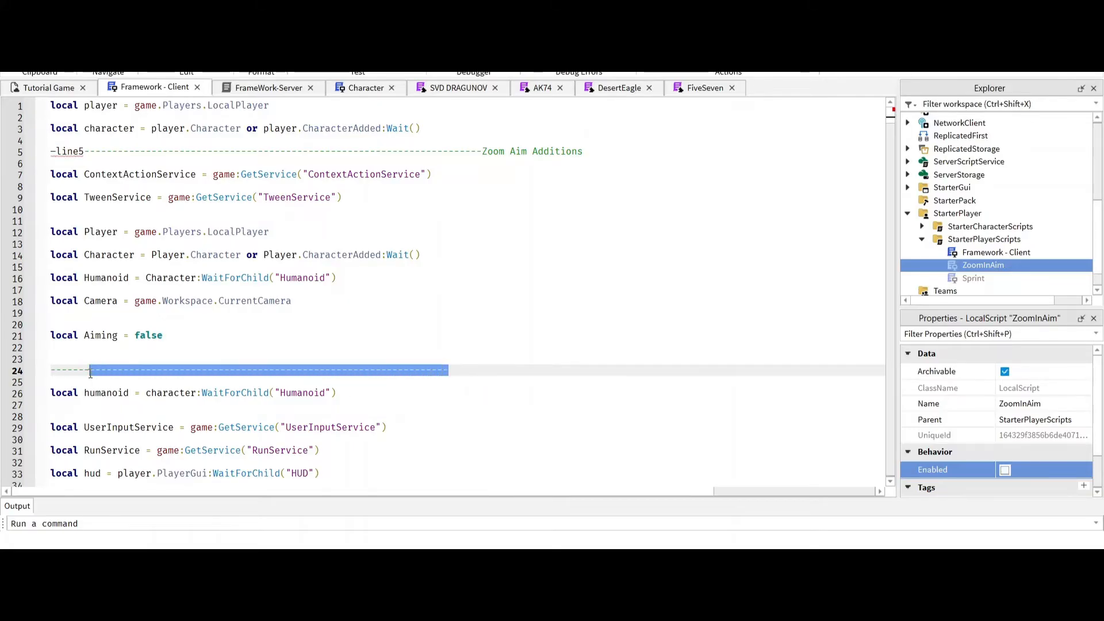
key("Delete")
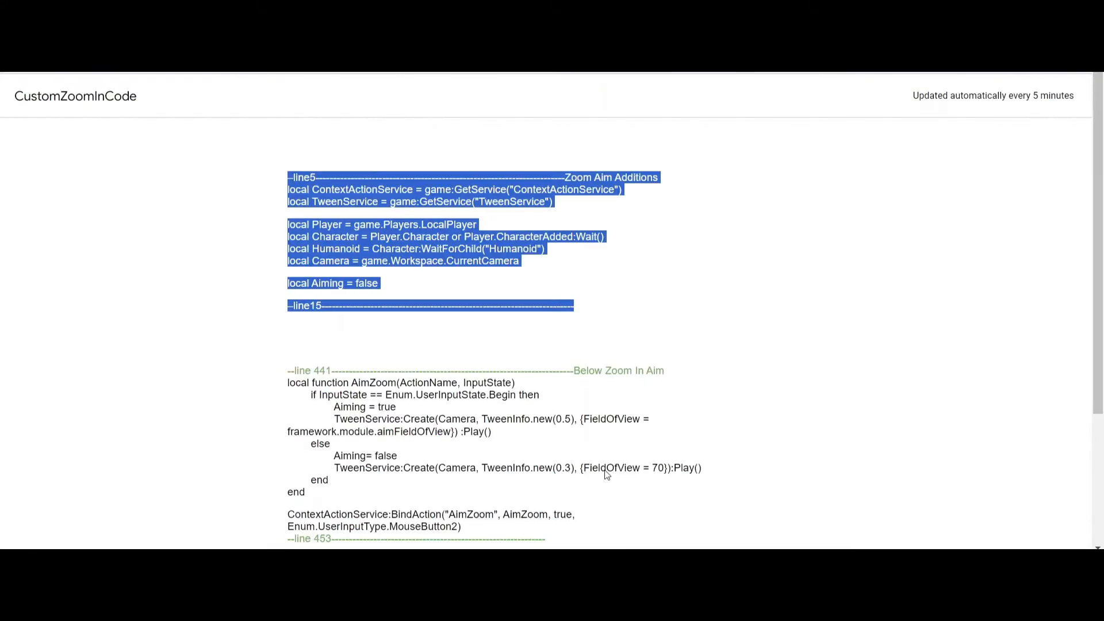
- Select the AimZoom function and its right-mouse binding (lines 441-453) in the Google Doc
left_click(350, 435)
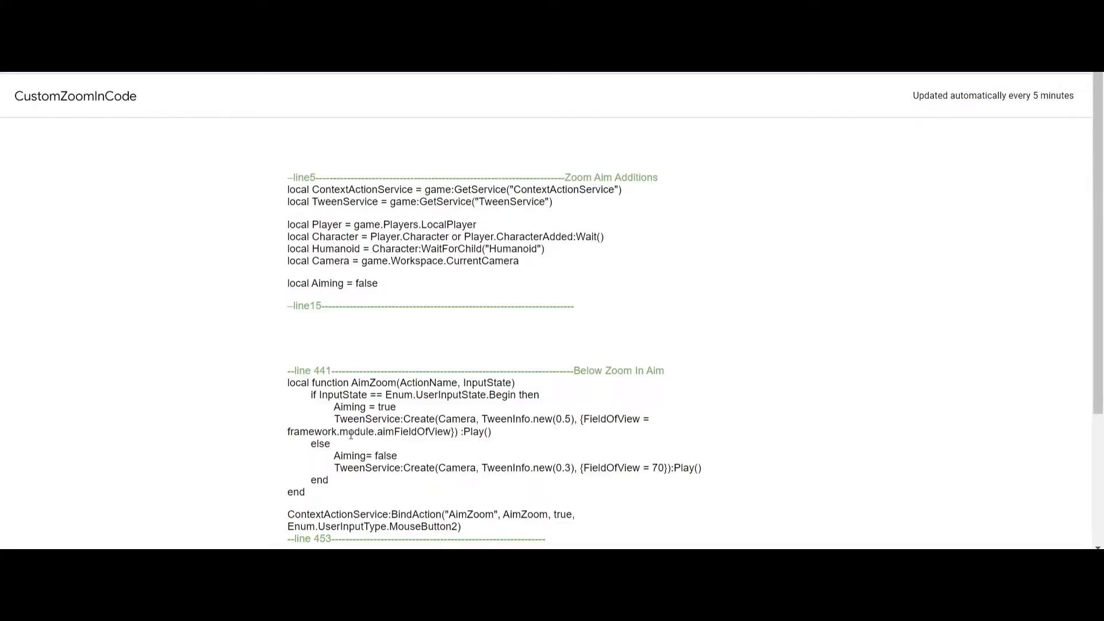
scroll("down", 3)
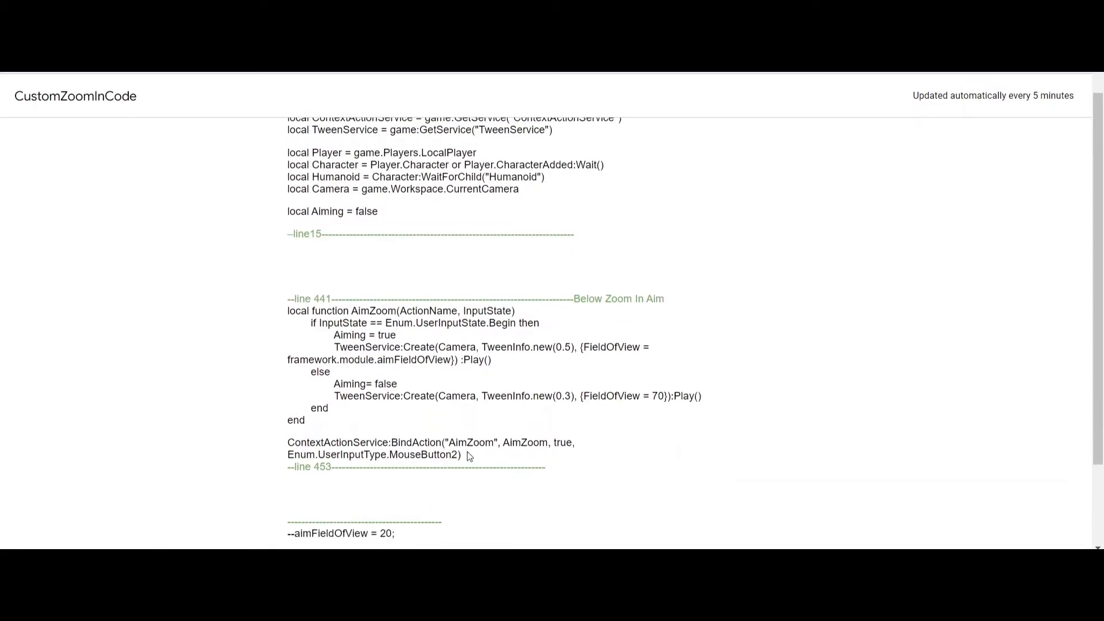
left_click_drag(472, 442, 545, 466)
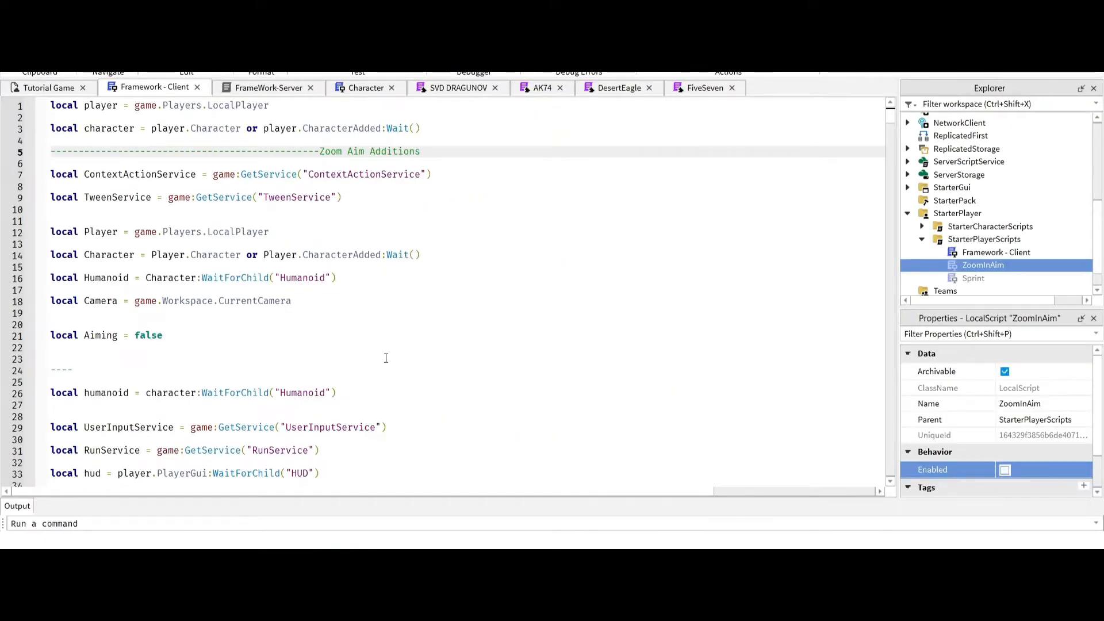
- Paste the AimZoom function and MouseButton2 binding below the hud declaration, removing both --line marker comments
scroll("down", 3)
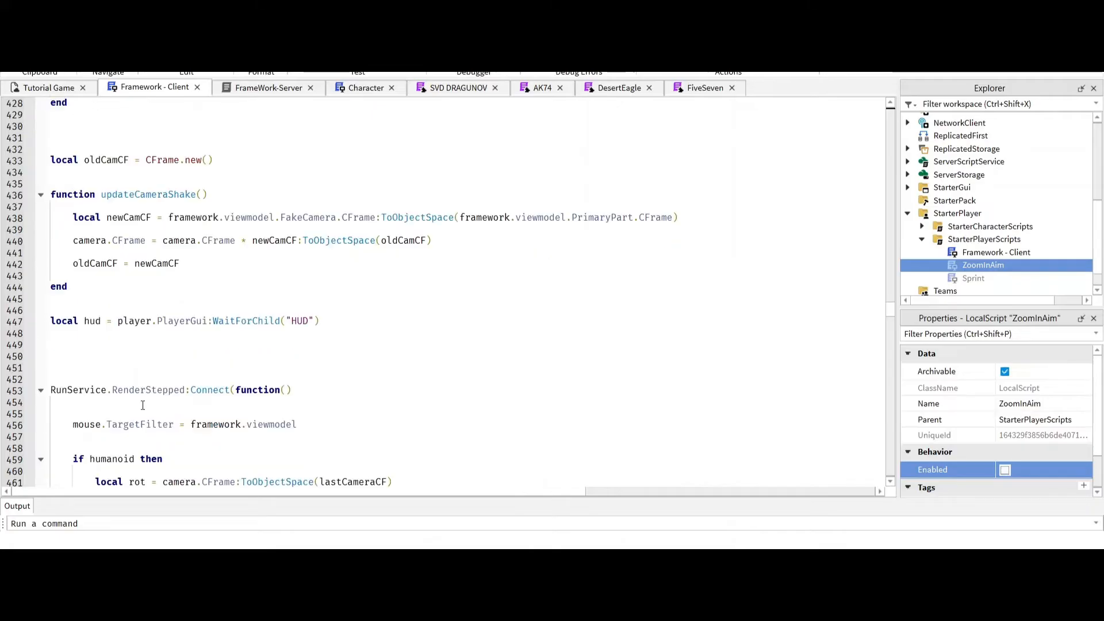
scroll("down", 3)
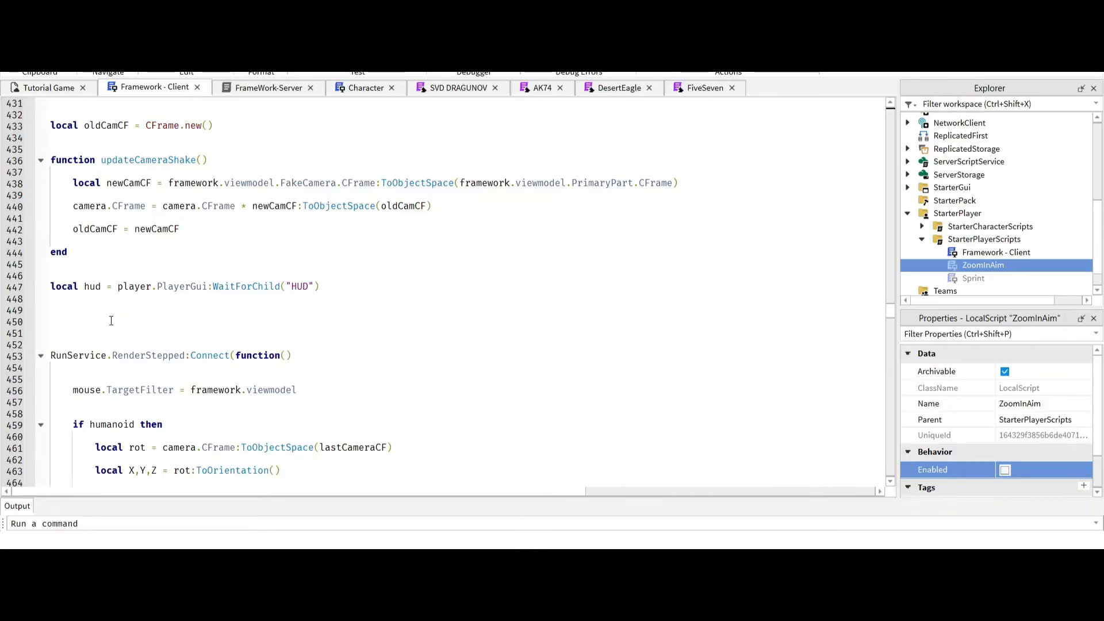
left_click(111, 321)
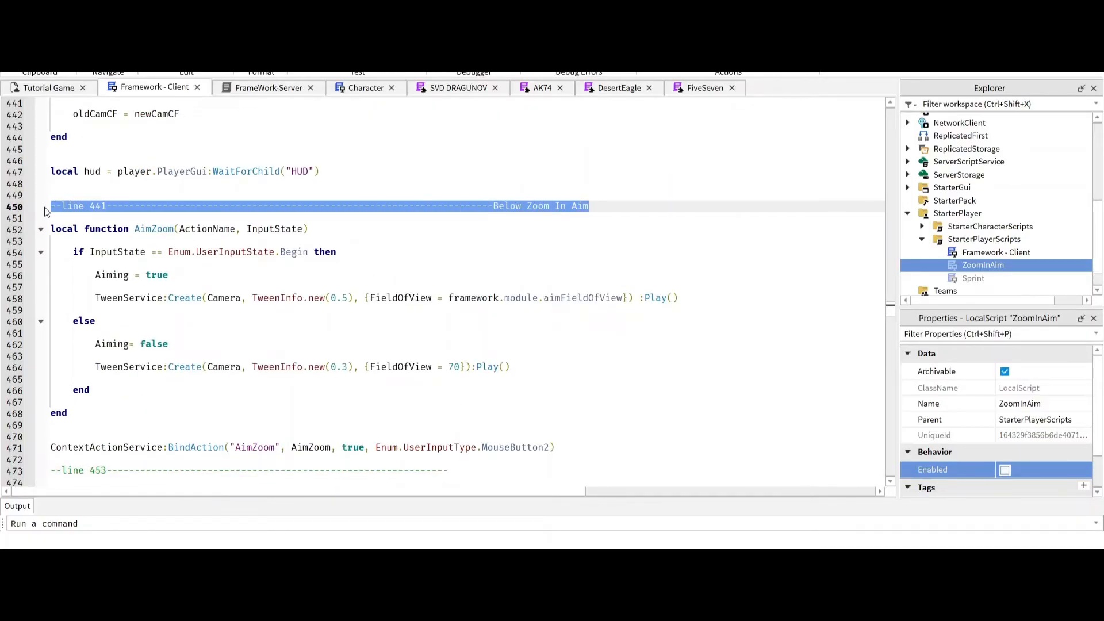
key("Delete")
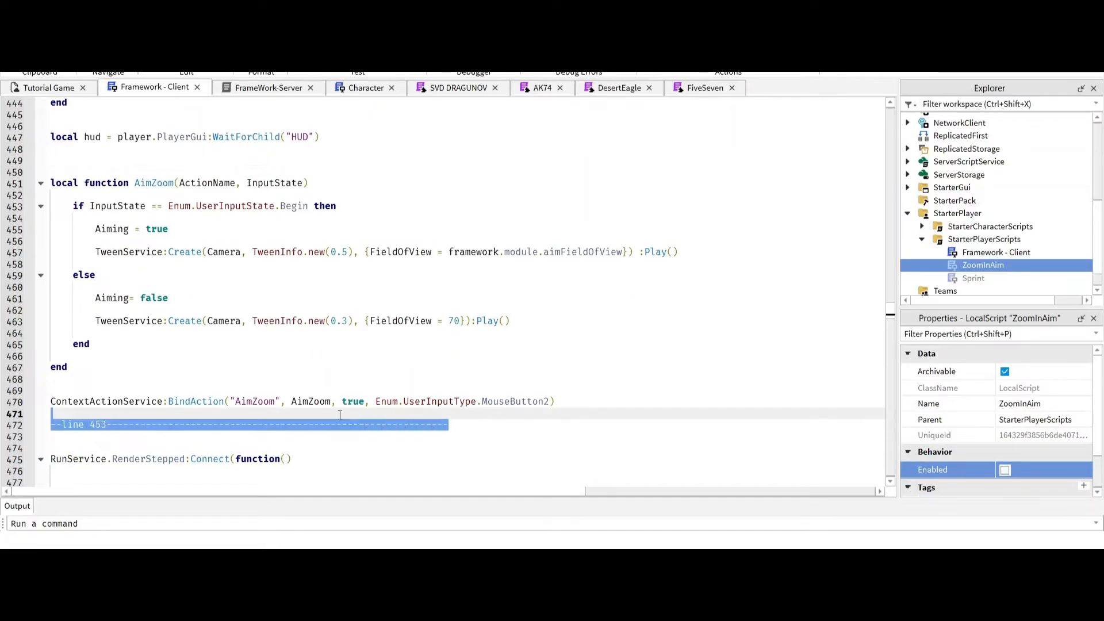
key("Backspace")
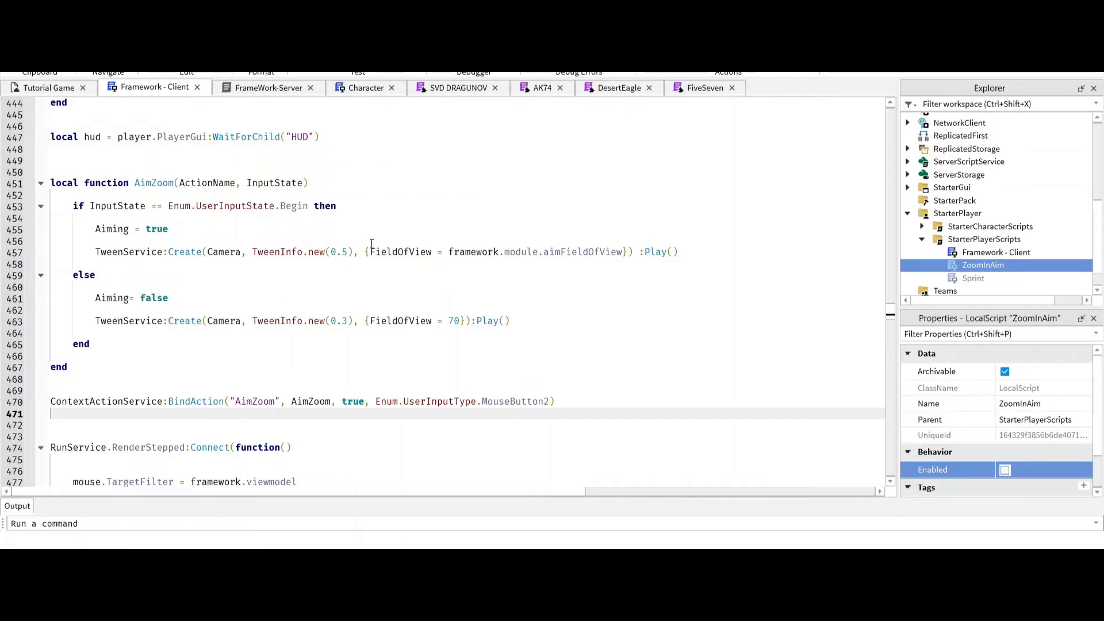
mouse_move(540, 251)
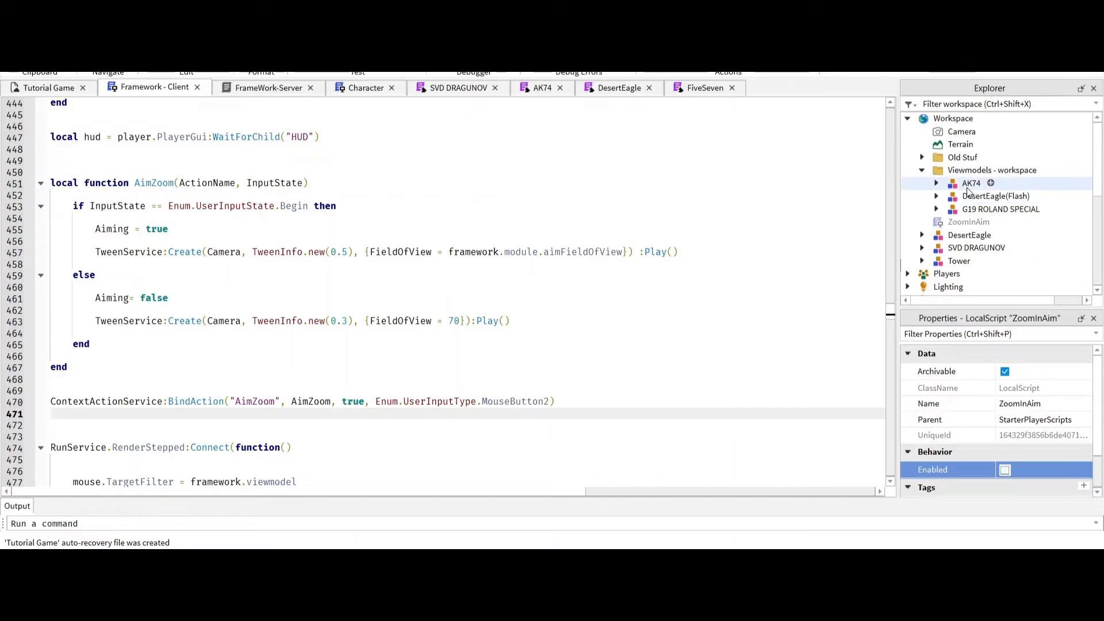
- Expand ReplicatedStorage > Modules and look through the AK74, FiveSeven and SVD DRAGUNOV gun modules
scroll("down", 3)
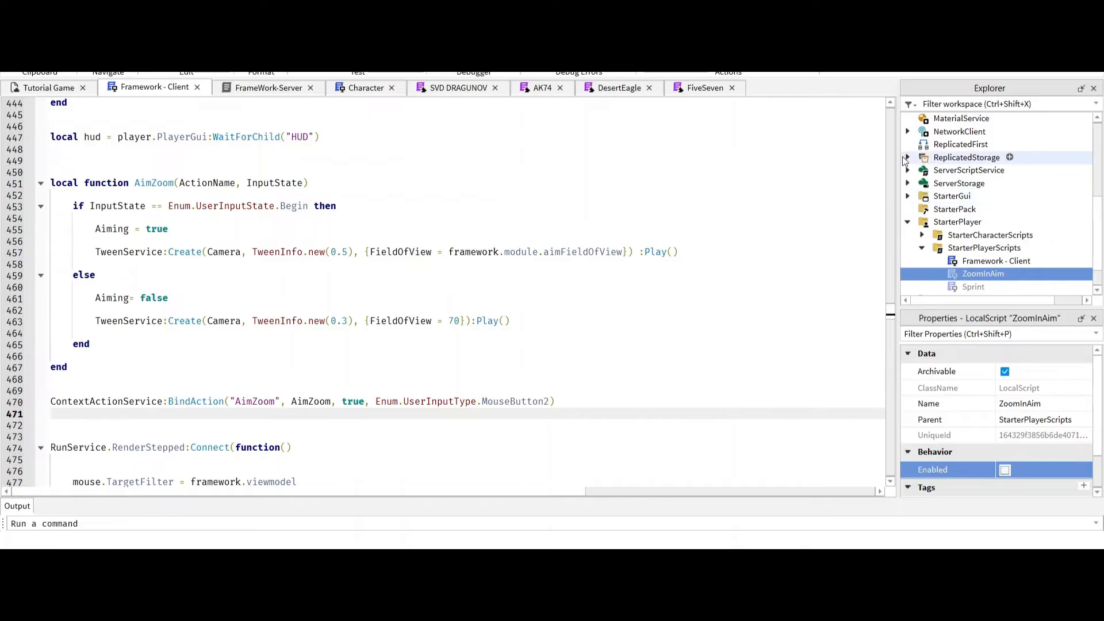
left_click(908, 157)
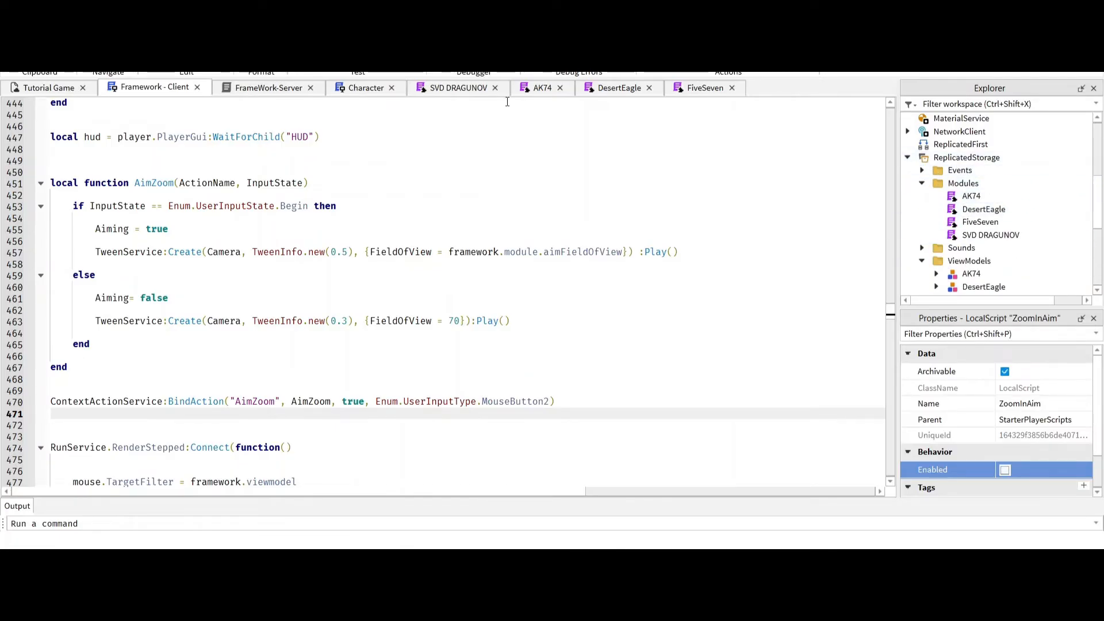
left_click(542, 87)
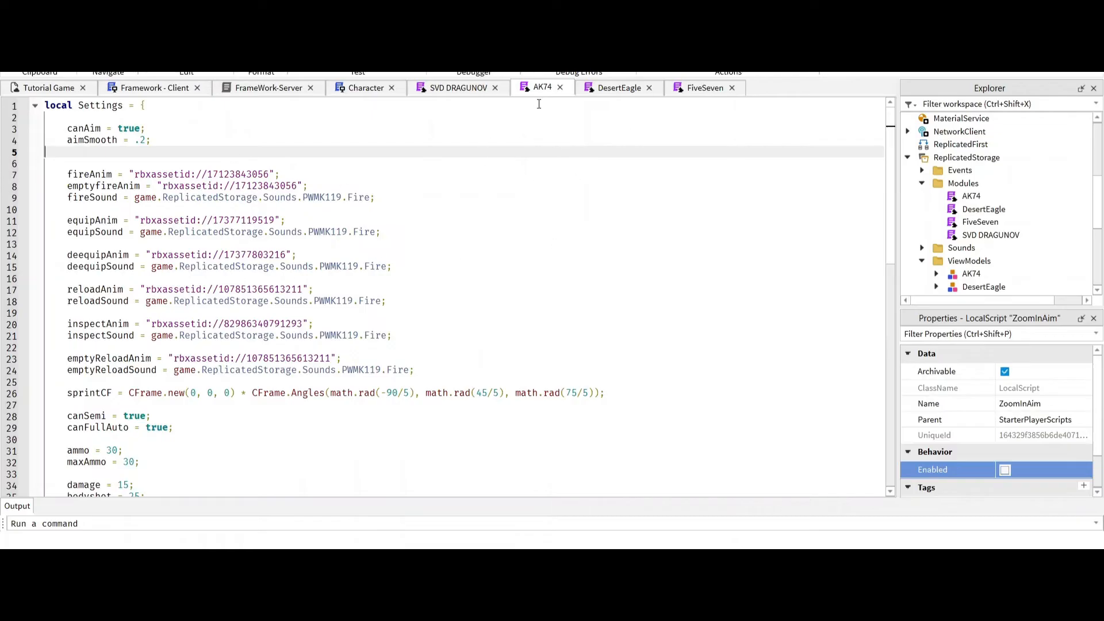
left_click(153, 88)
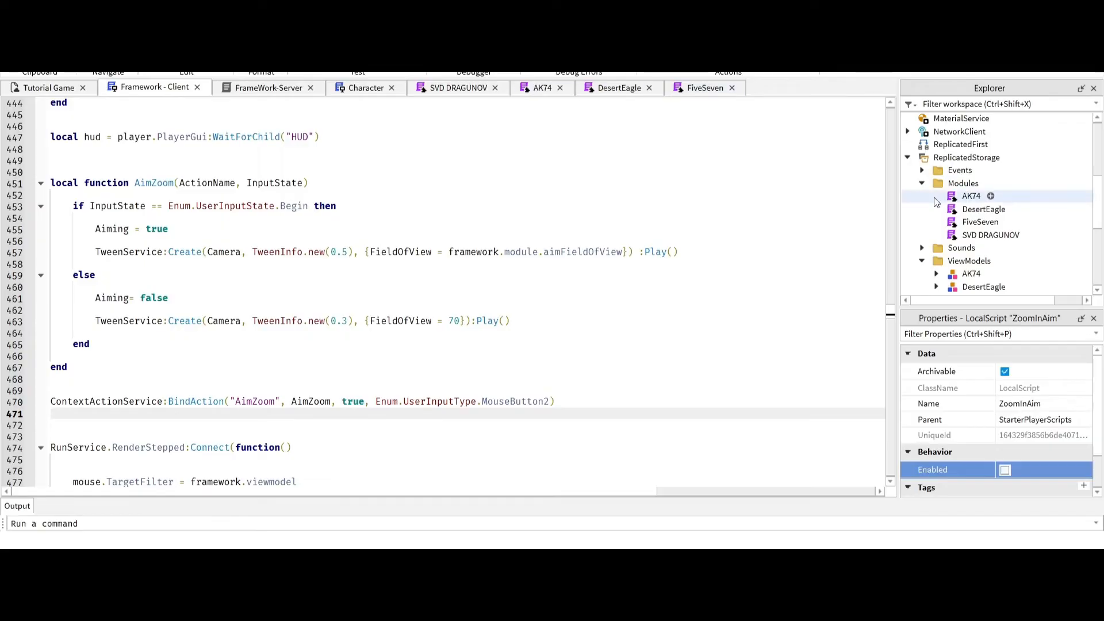
left_click(979, 222)
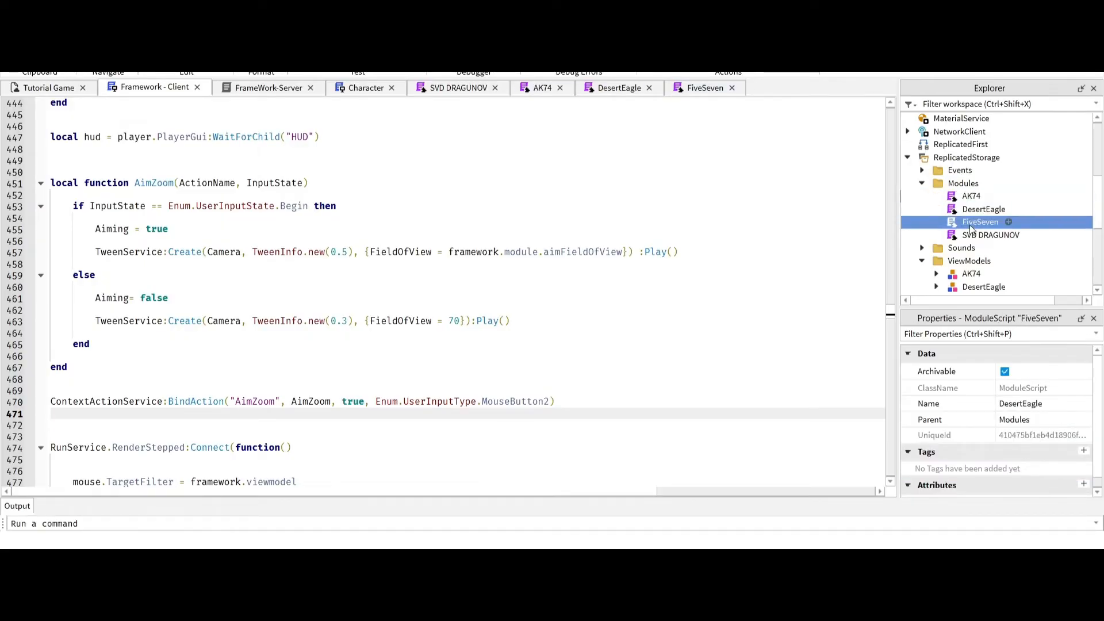
left_click(991, 234)
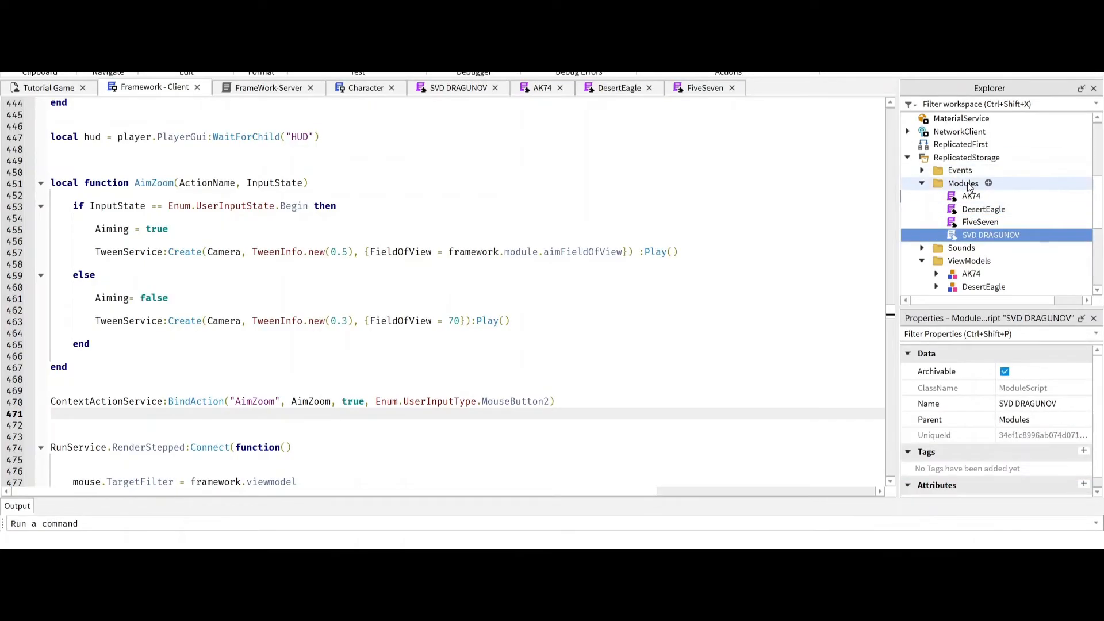
left_click(971, 195)
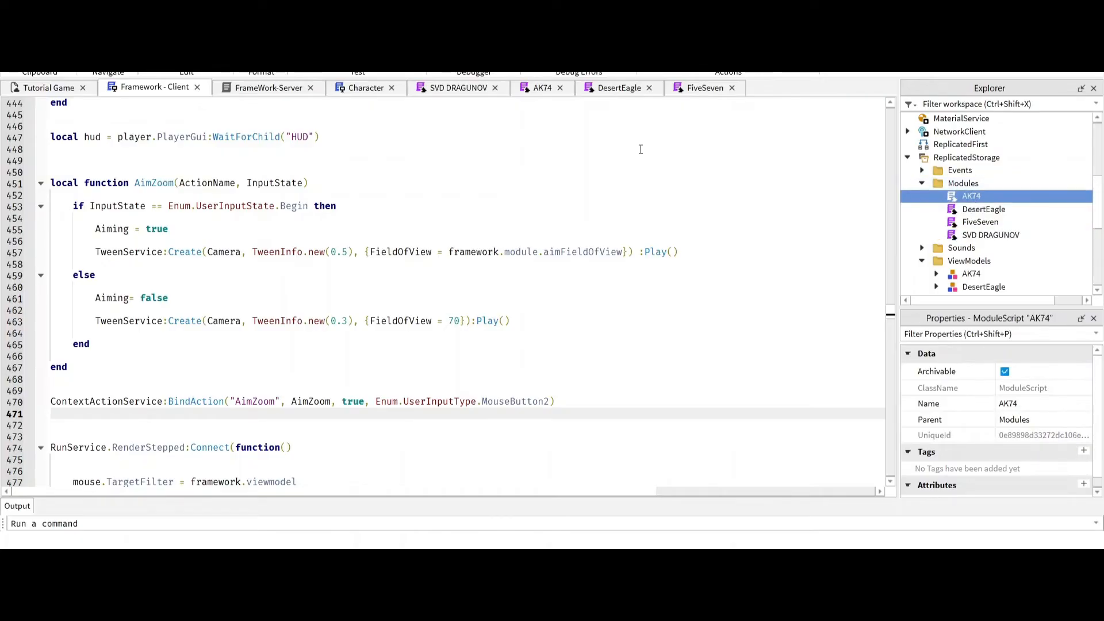
- Add 'aimFieldOfView = 20;' under aimSmooth in the AK74, DesertEagle and FiveSeven modules
left_click(542, 87)
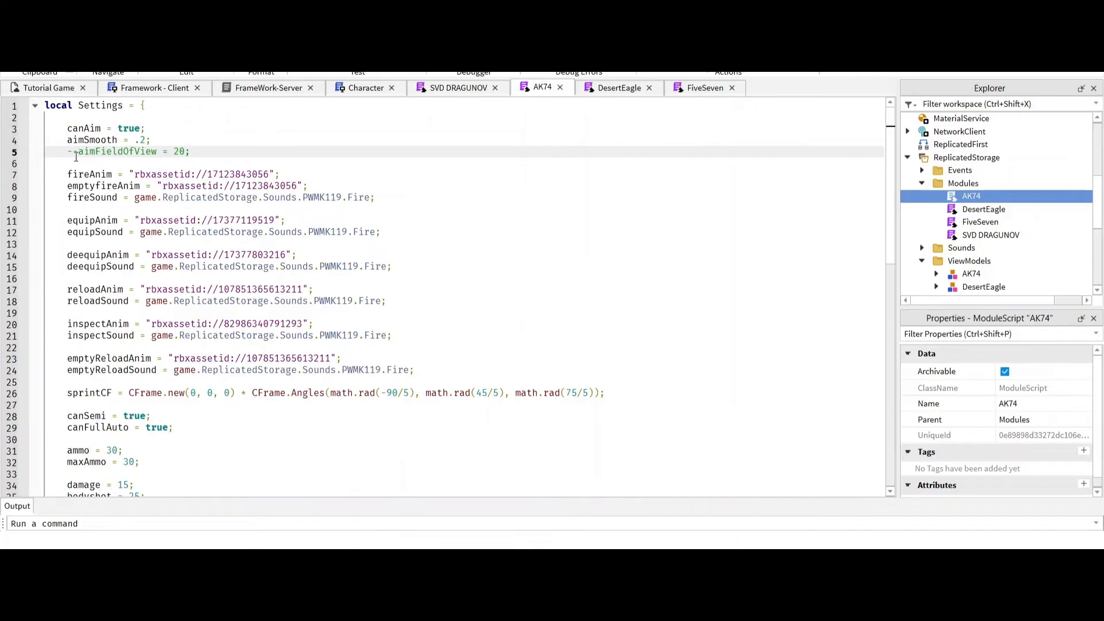
left_click(67, 150)
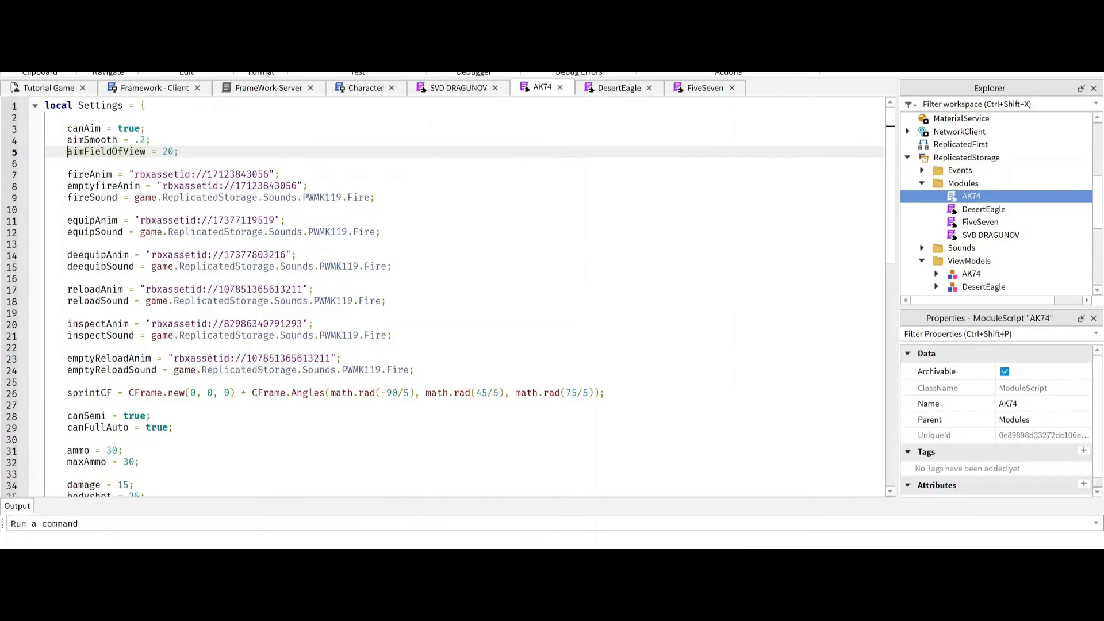
left_click(618, 88)
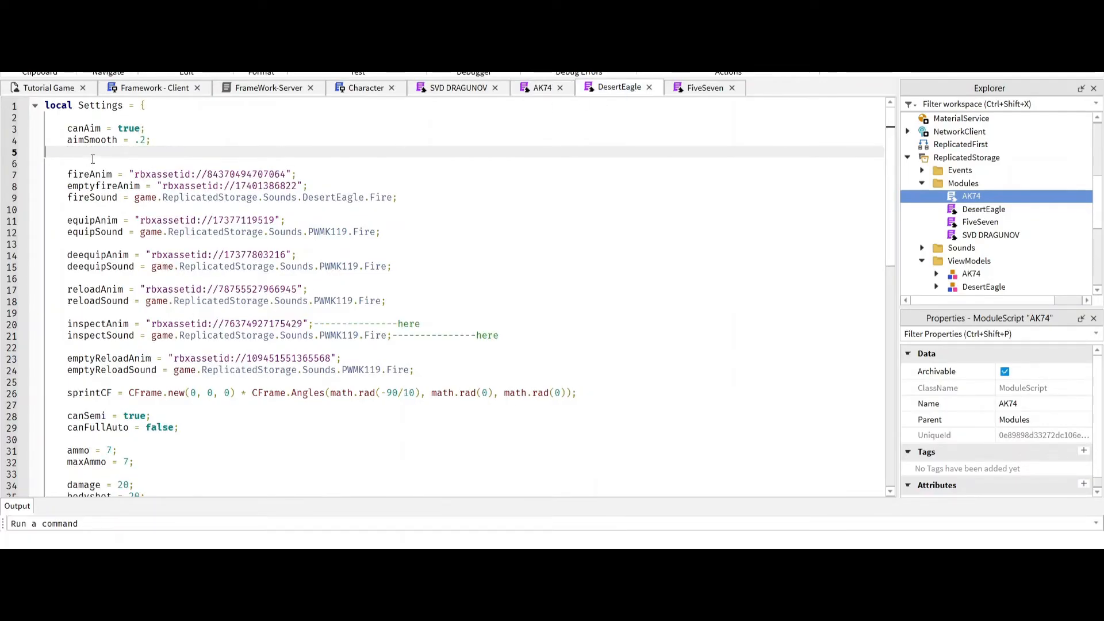
type("--aimFieldOfView = 20;")
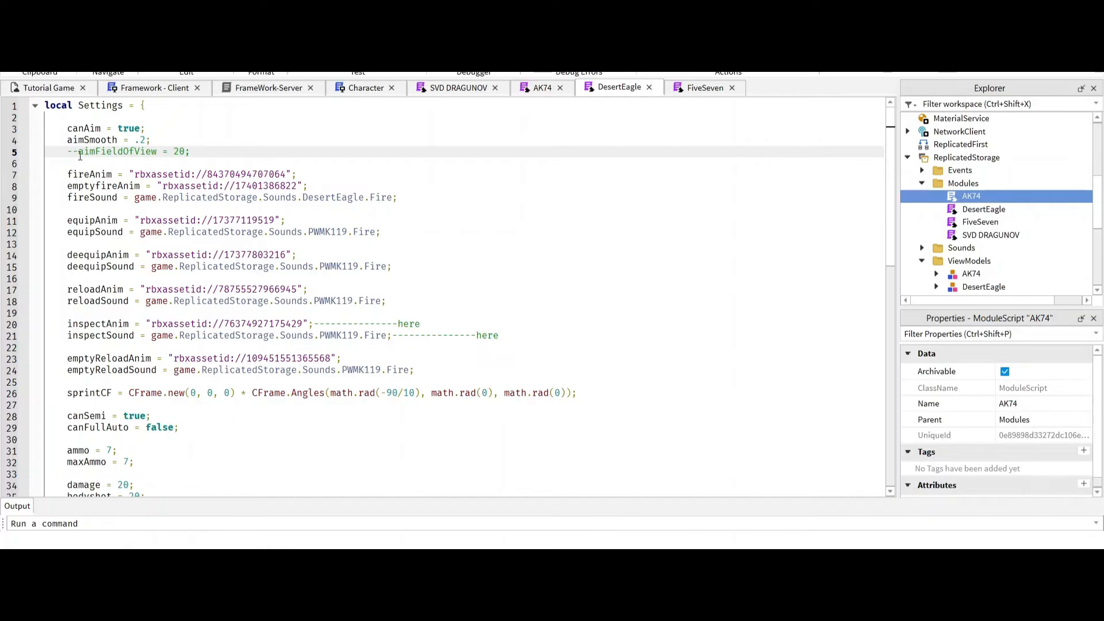
left_click(705, 88)
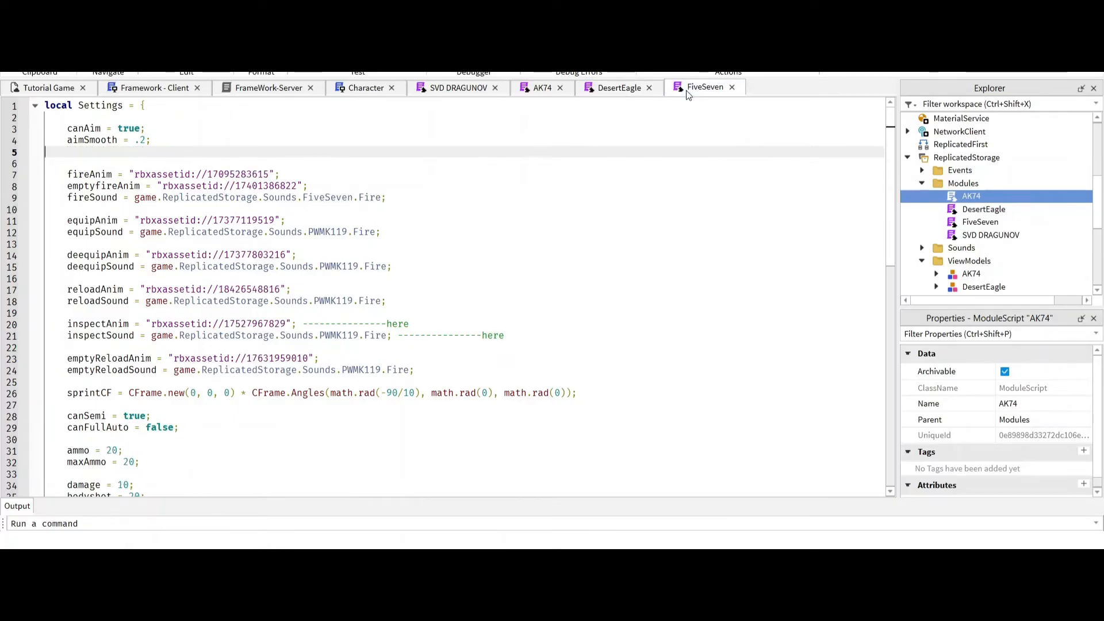
type("--aimFieldOfView = 20;")
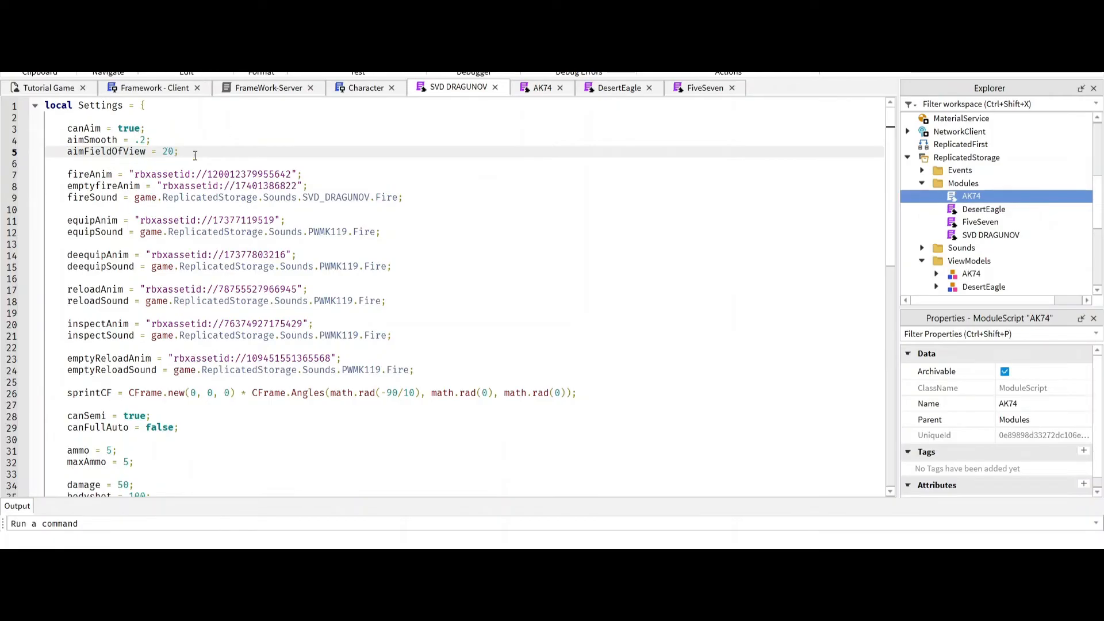
- Set aimFieldOfView to 50 for AK74 and 40 for DesertEagle
left_click(542, 88)
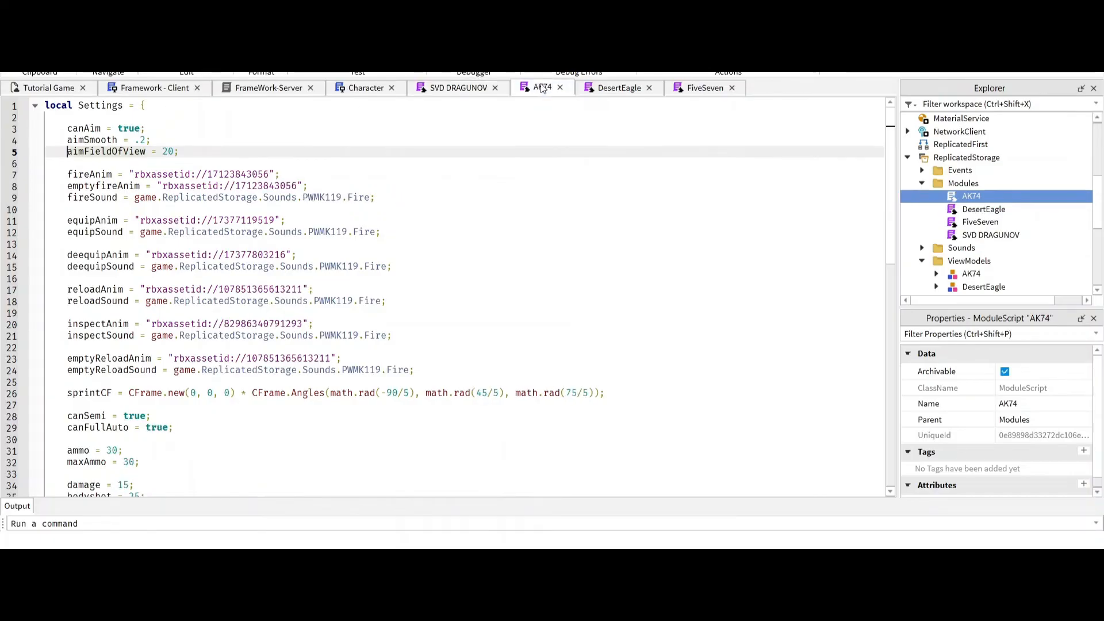
type("0")
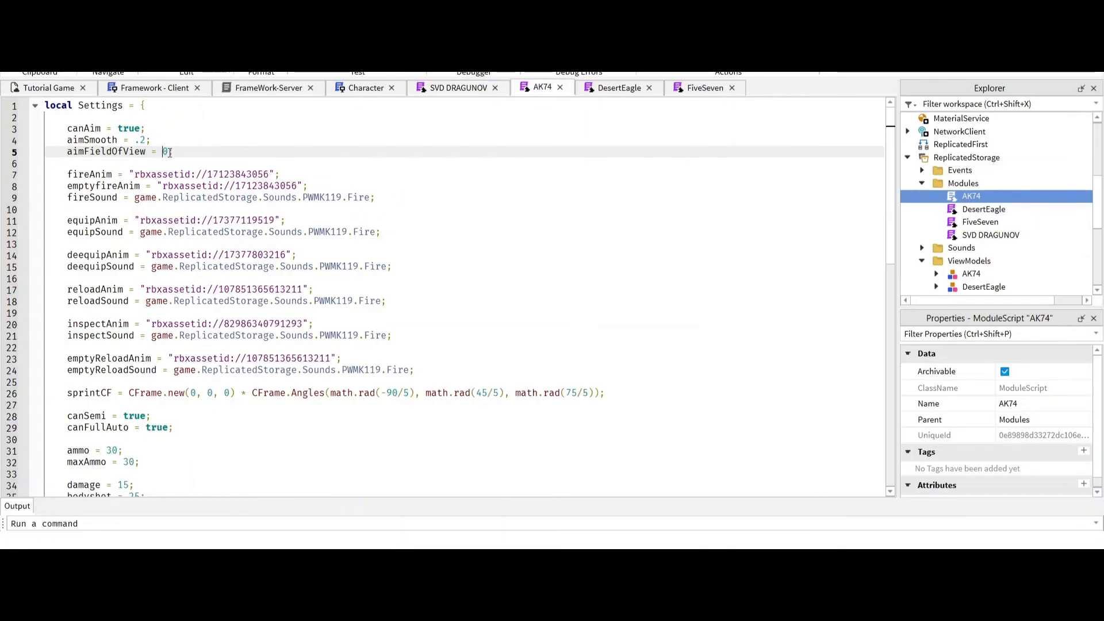
type("5")
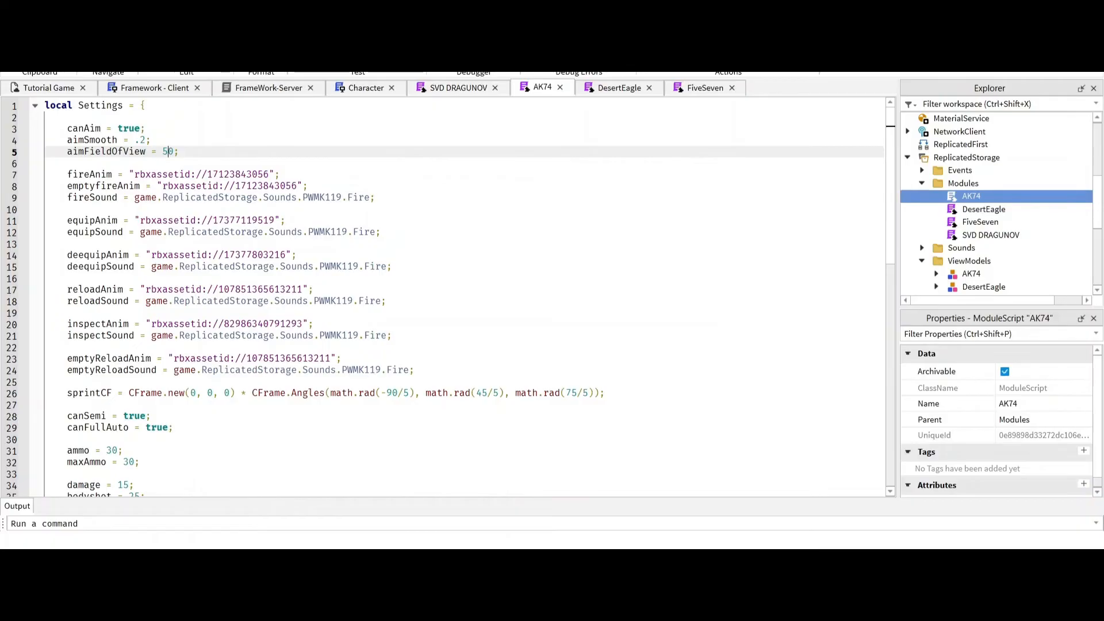
left_click(618, 87)
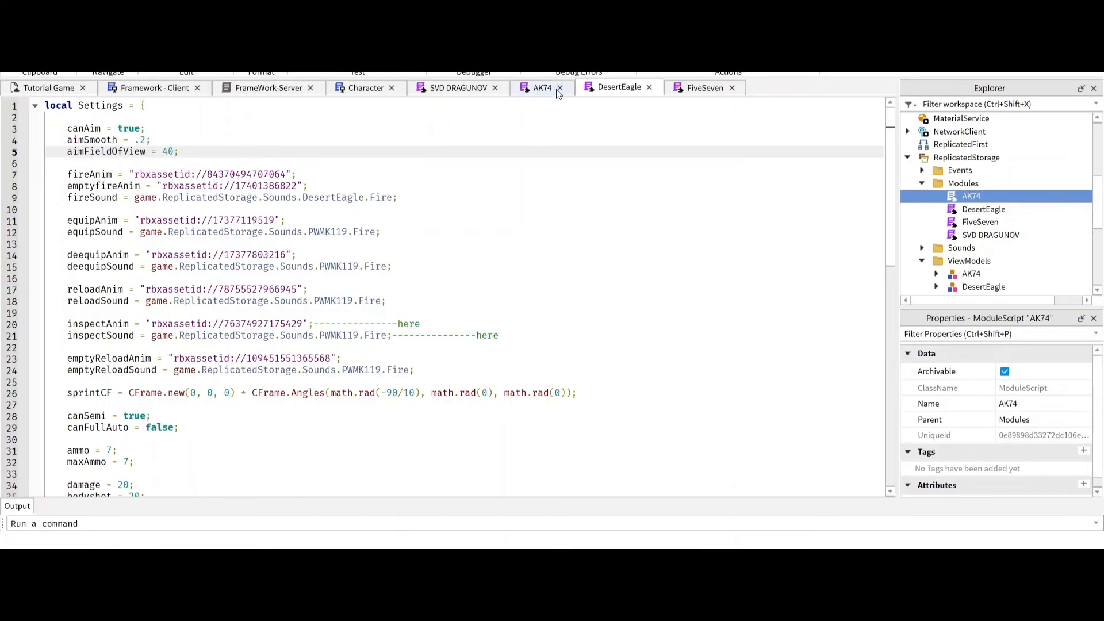
- Set aimFieldOfView to 50 for FiveSeven, leaving SVD DRAGUNOV at 20
left_click(705, 87)
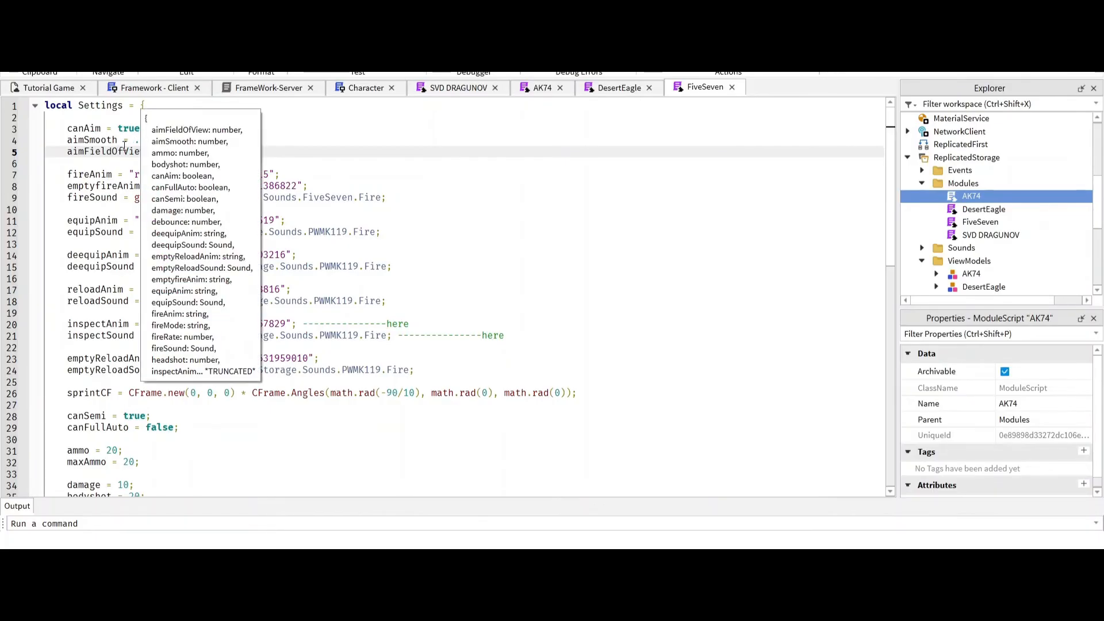
type("50;")
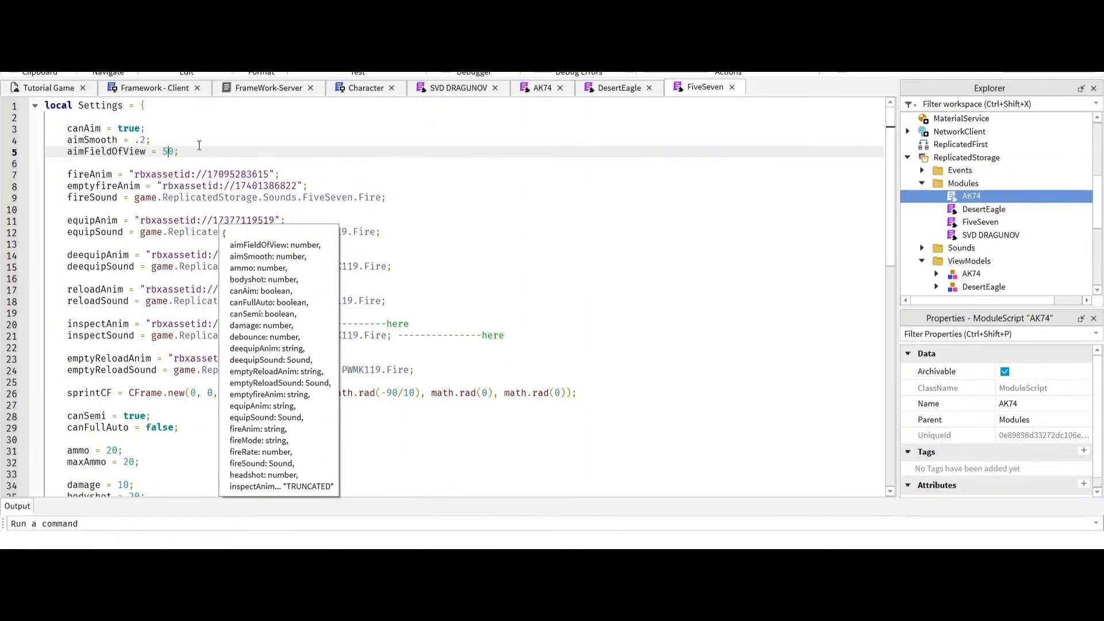
left_click(458, 87)
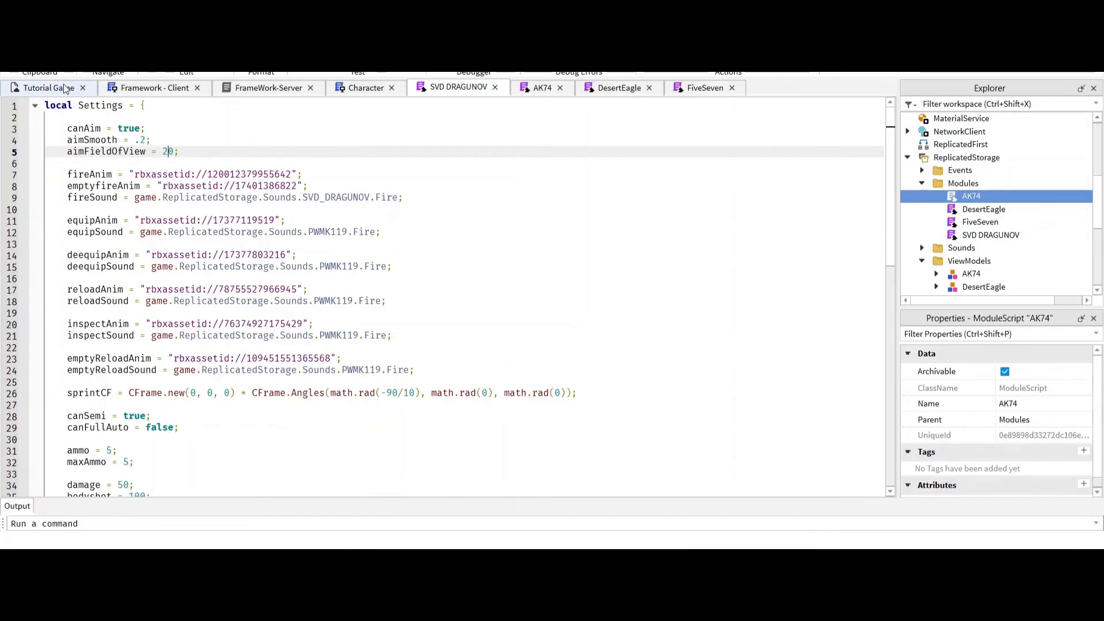
- Launch a play test of Tutorial Game holding the AK74
left_click(615, 57)
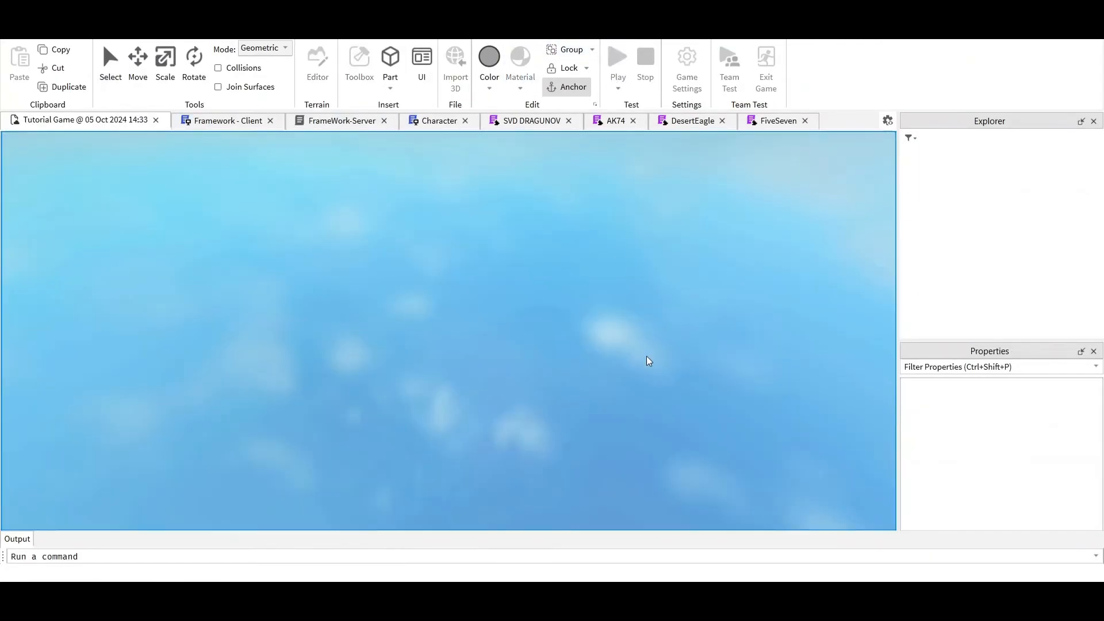
left_click(617, 56)
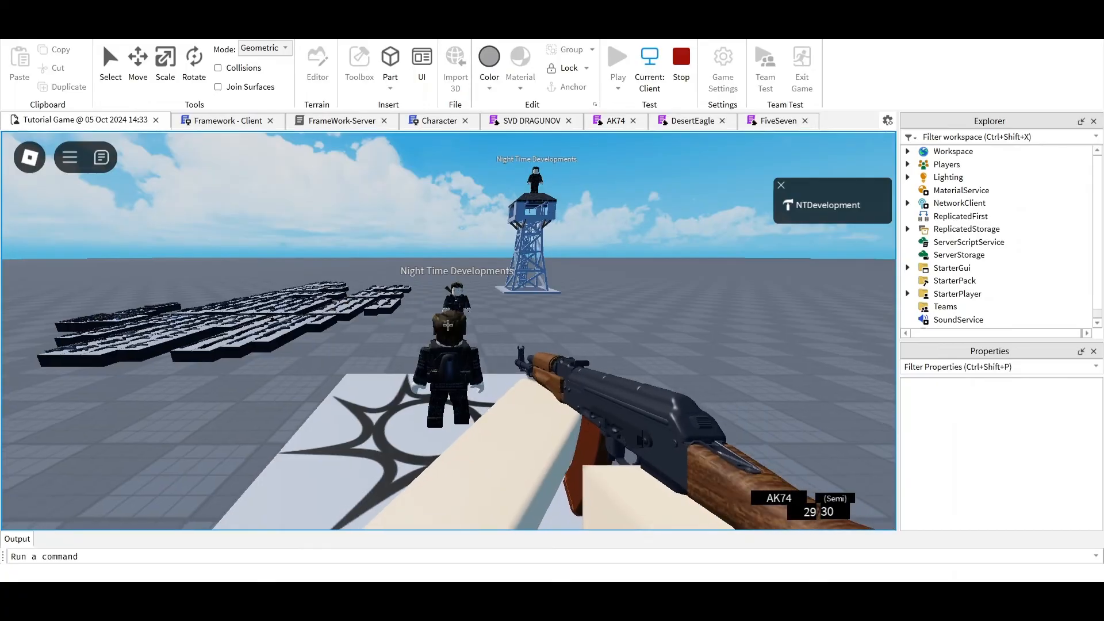